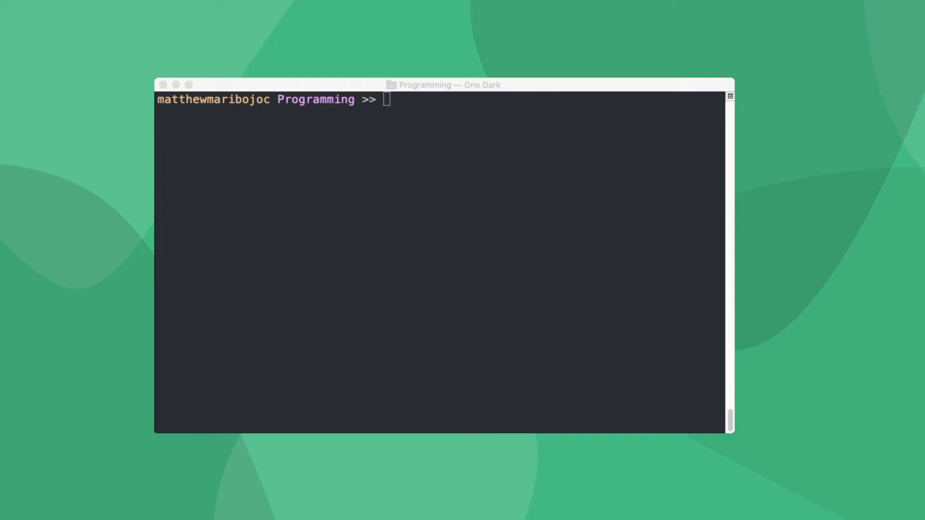
text(npm init @vitejs/app)
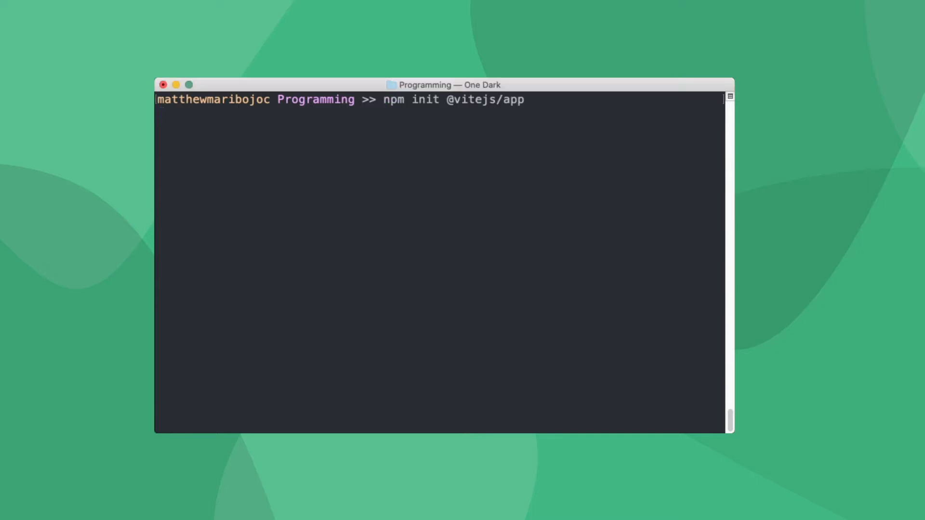
key(Return)
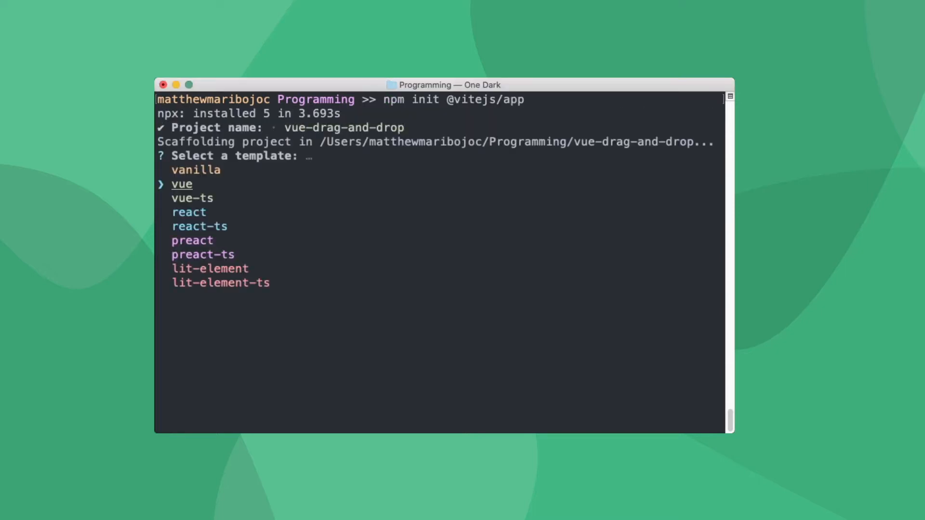
key(Return)
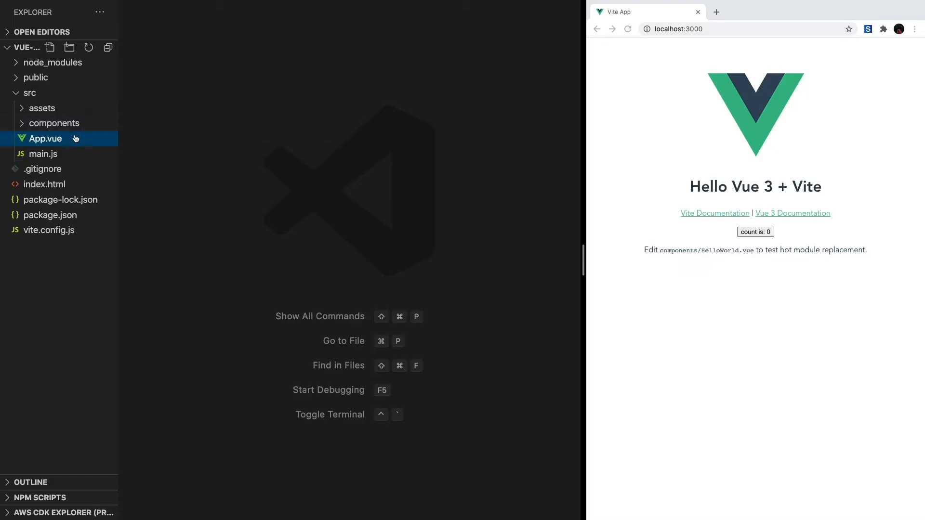
Step: In App.vue, remove the script setup attribute, add export default, and import ref from 'vue'
click(45, 138)
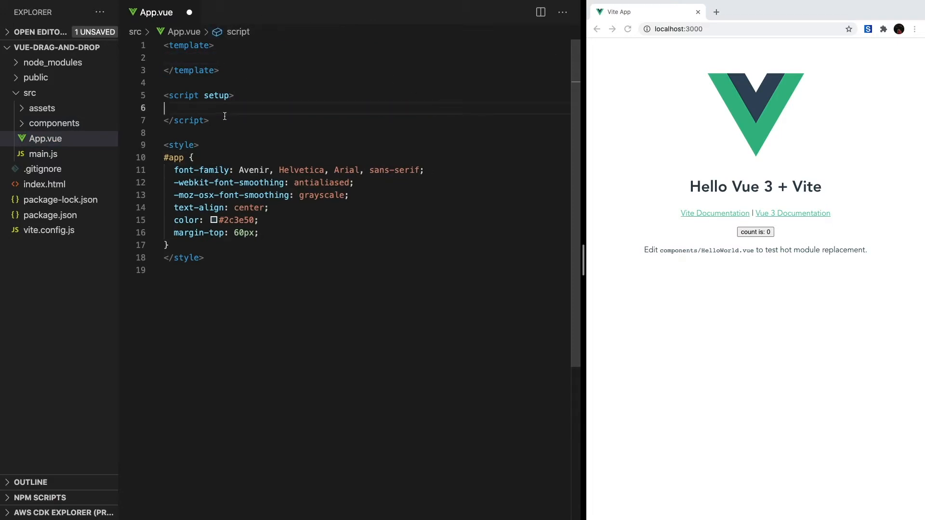
mouse_move(213, 95)
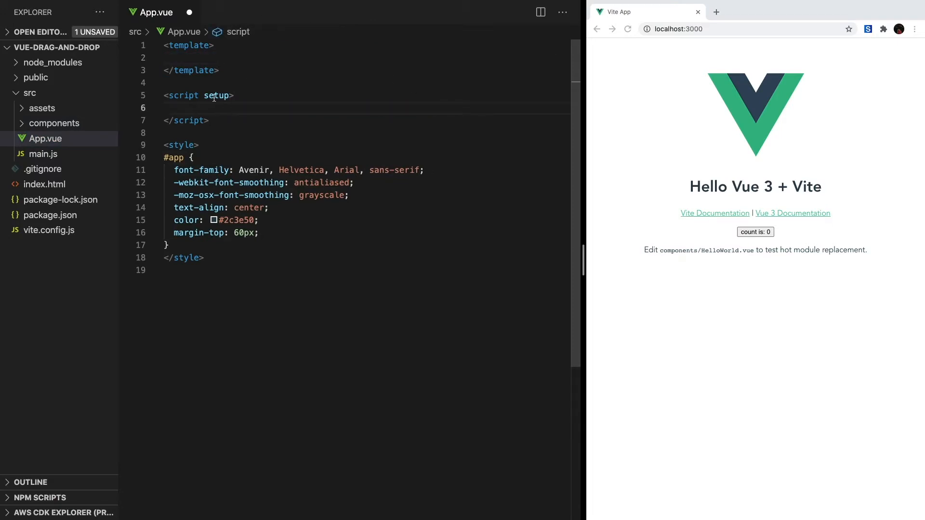
key(BackSpace)
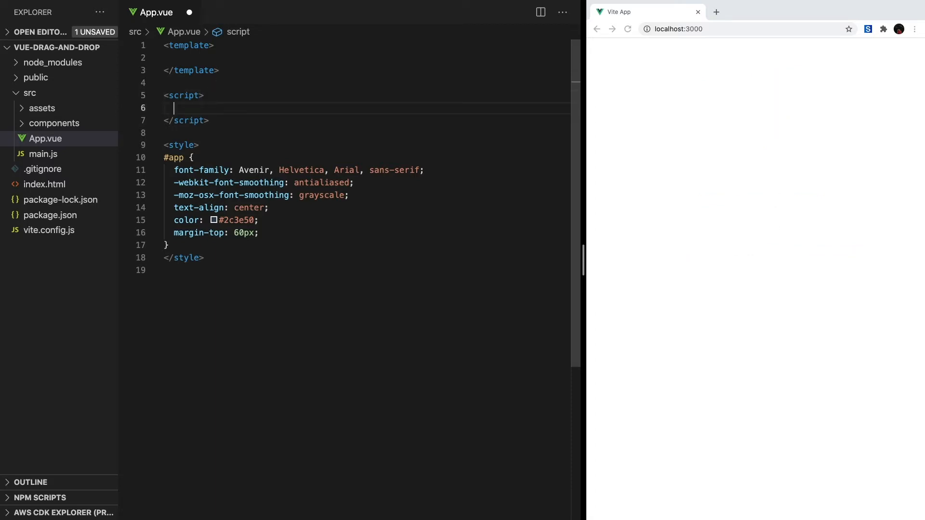
text(export default {)
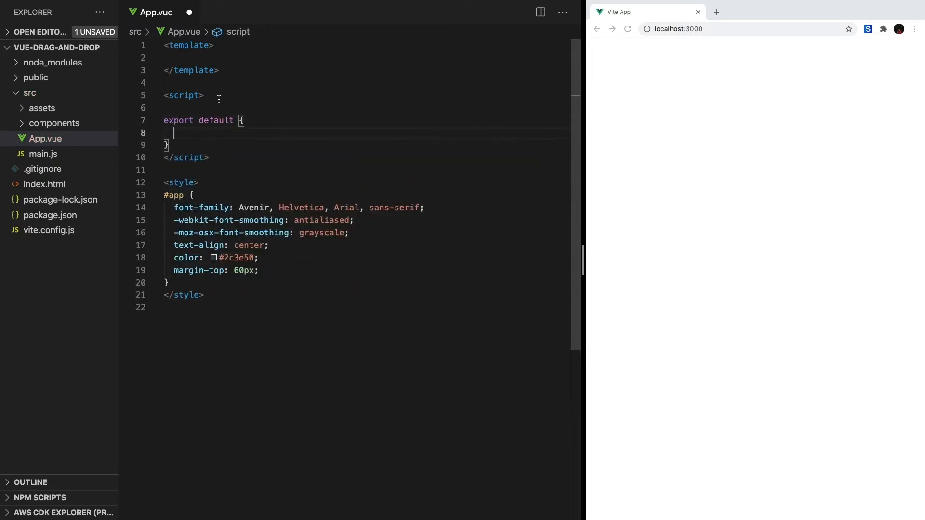
text(import { ref } from 'vue')
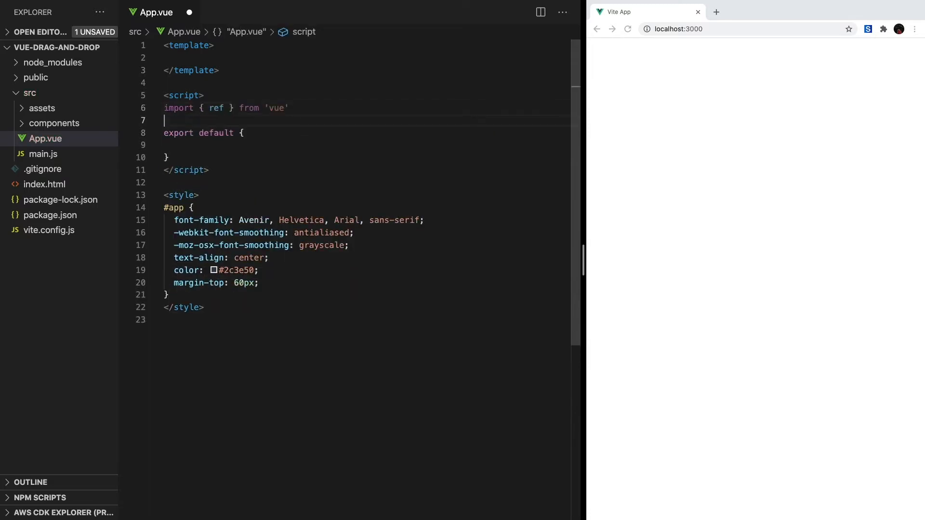
Step: Add setup() with an items ref: Item A and Item B in list 1, Item C in list 2
text(setu)
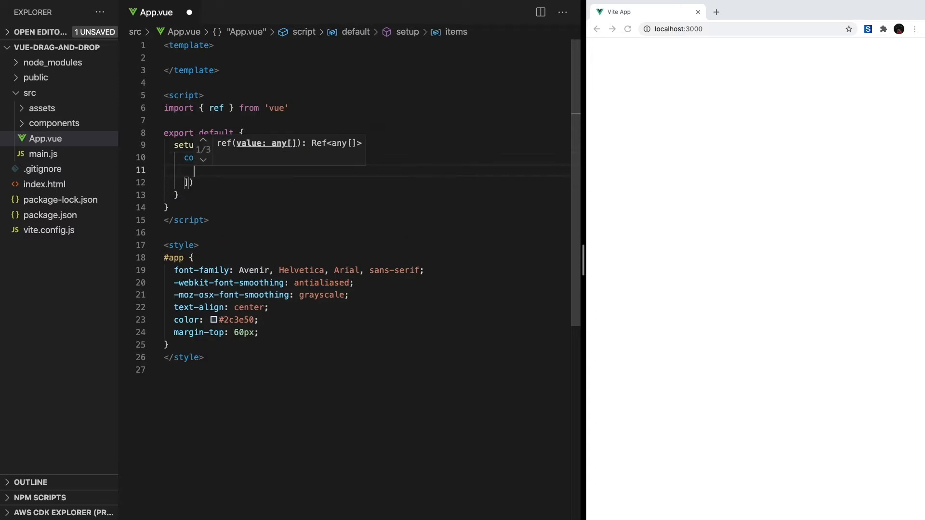
text({ id: })
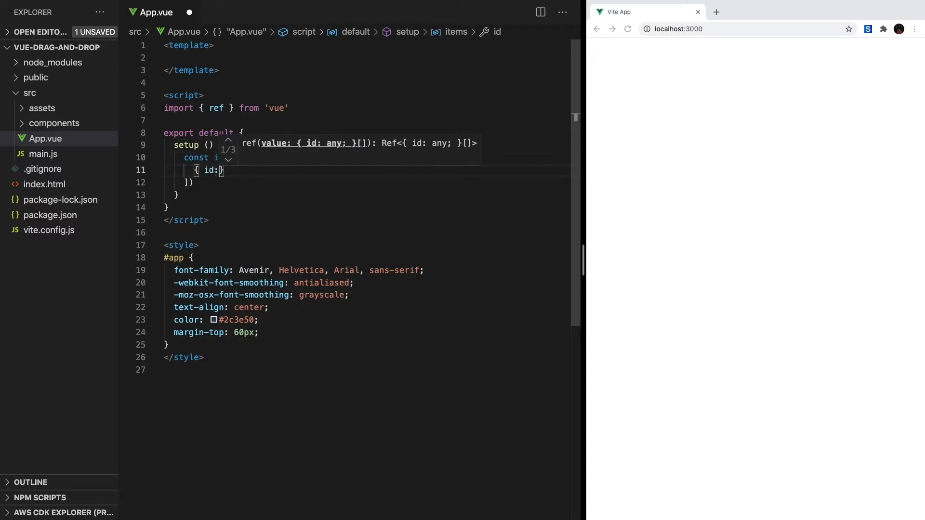
text(0,)
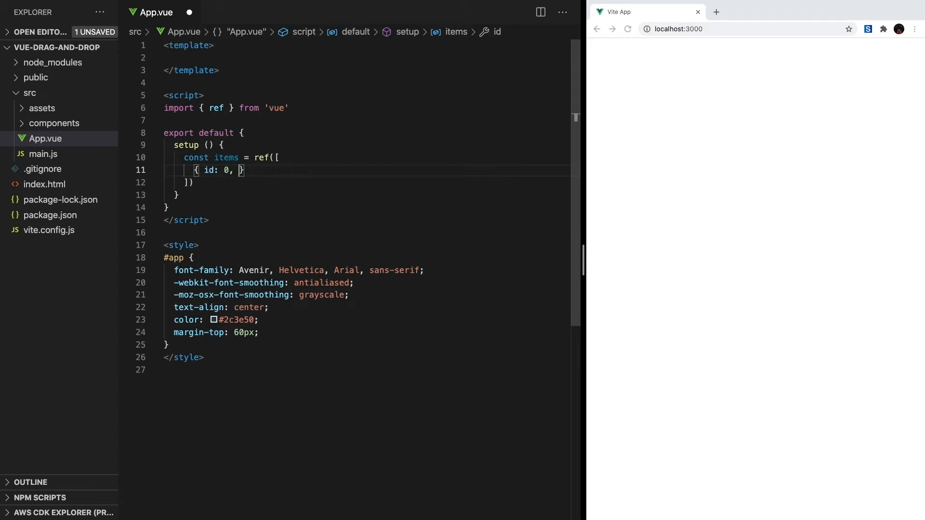
click(263, 199)
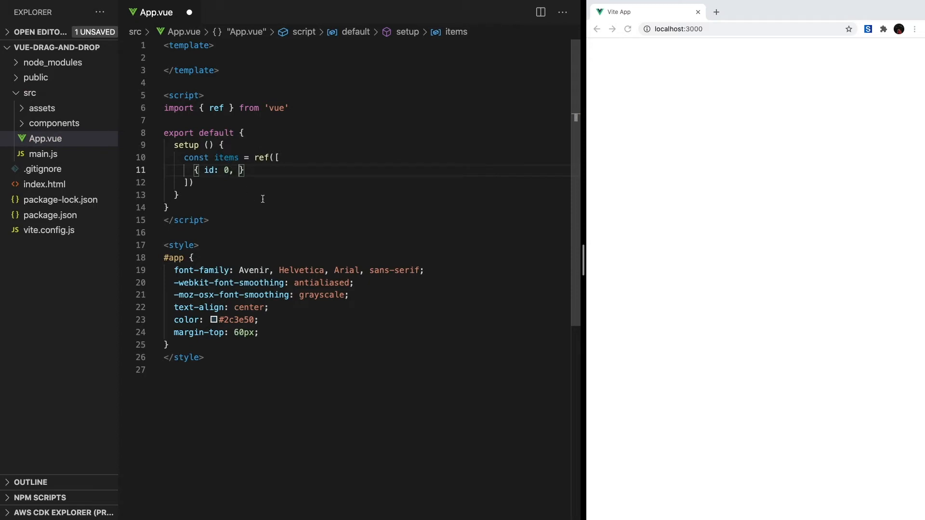
text(title: 'Item A', list: 1)
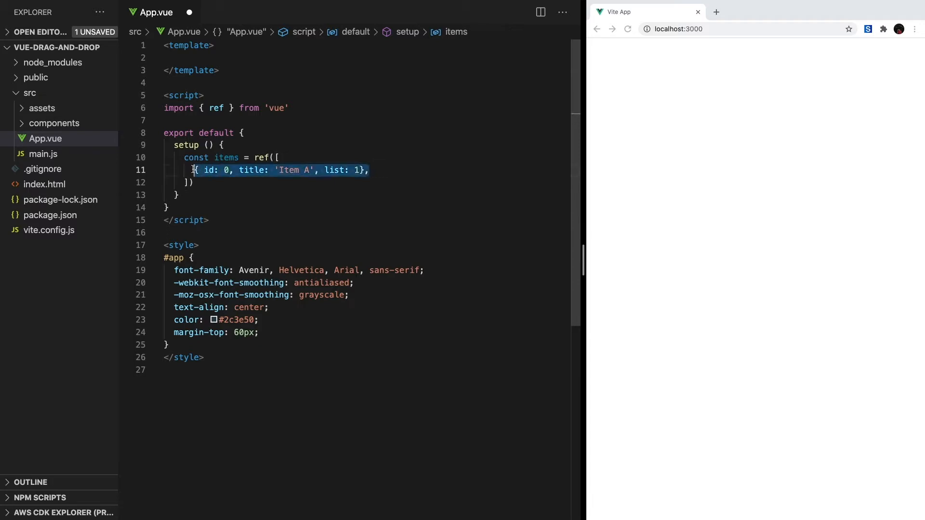
text({ id: 1, title: 'Item B', list: 1},)
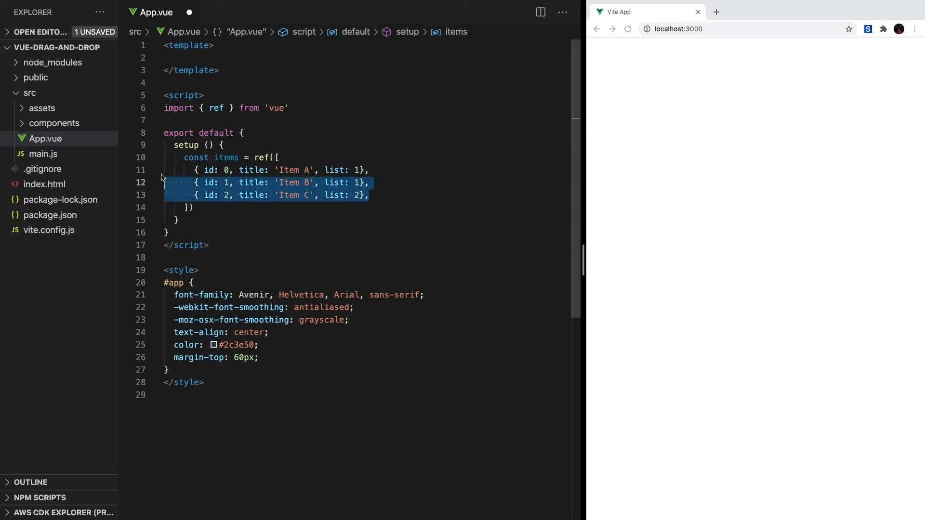
Step: Define getList(list) returning items.value filtered by item.list == list, and return it from setup
click(195, 207)
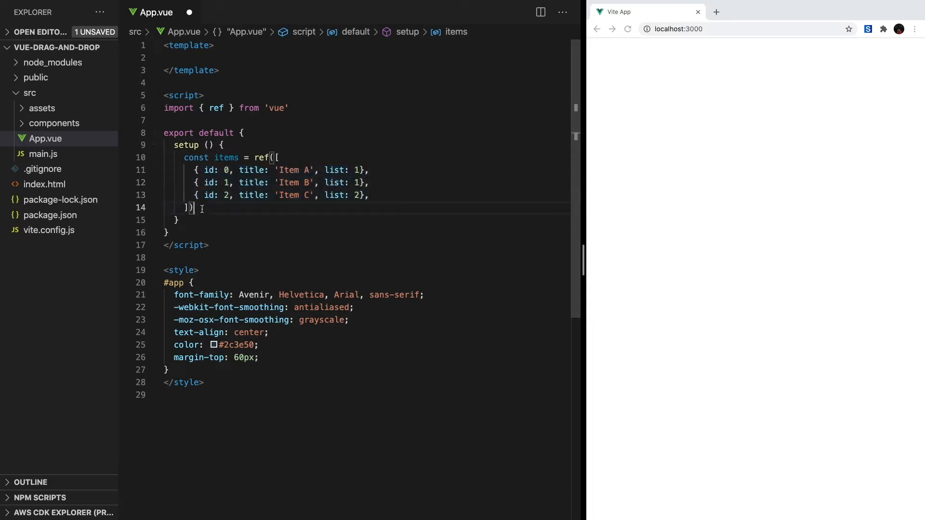
text(const getList =)
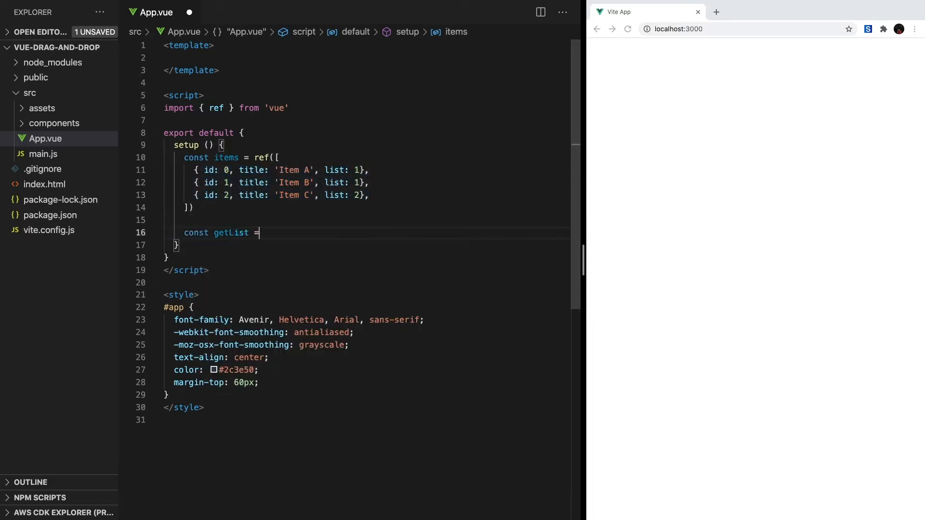
text((list) =>)
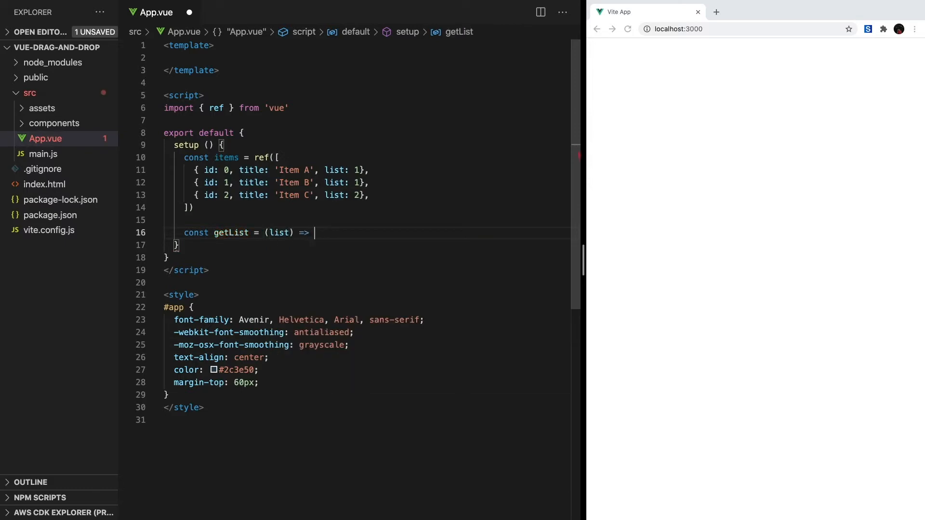
text({)
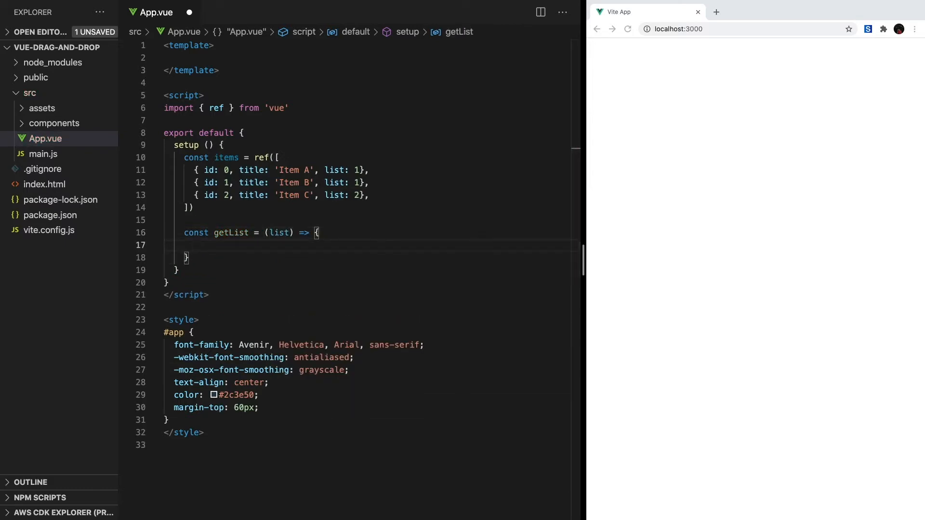
text(return items.val)
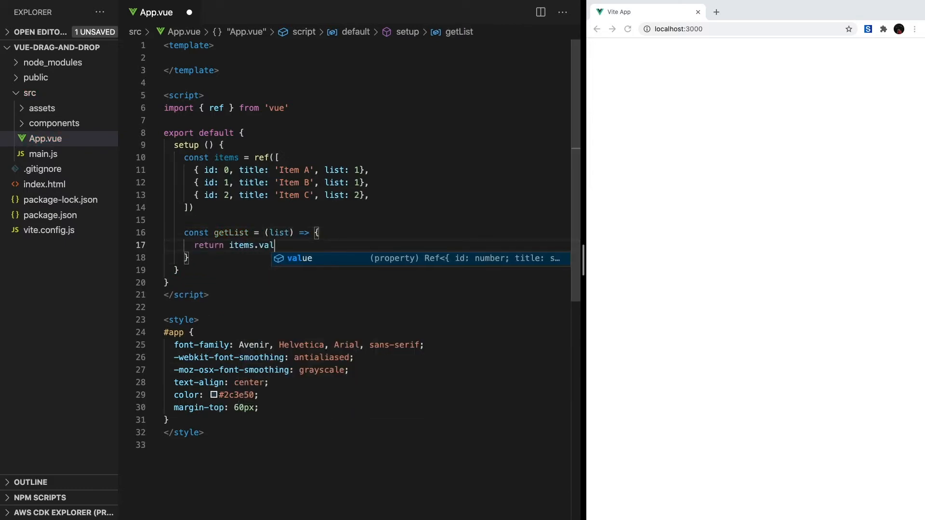
text(.filter((item) =>)
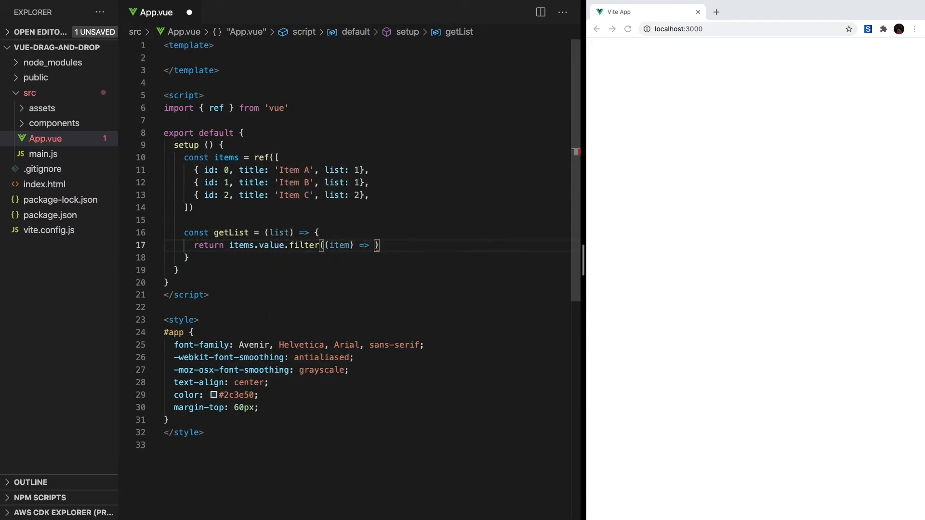
text(item.list)
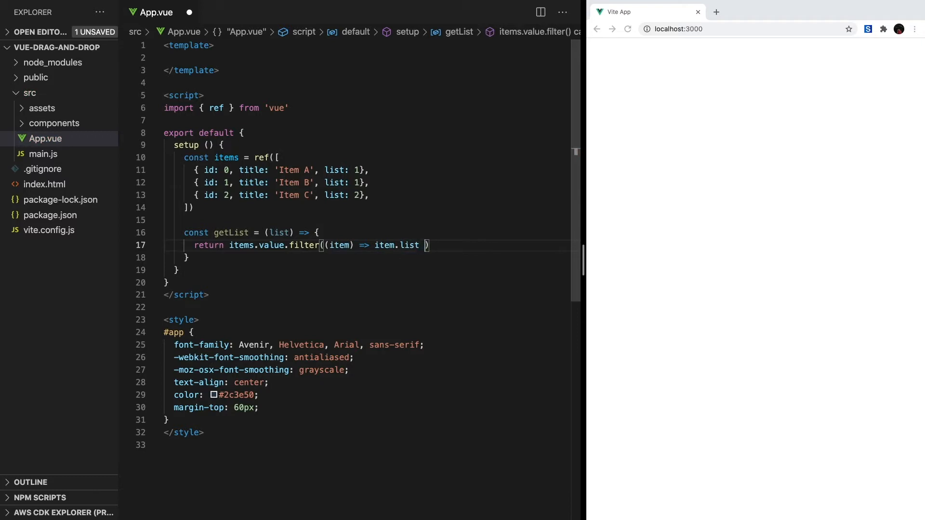
text(== list))
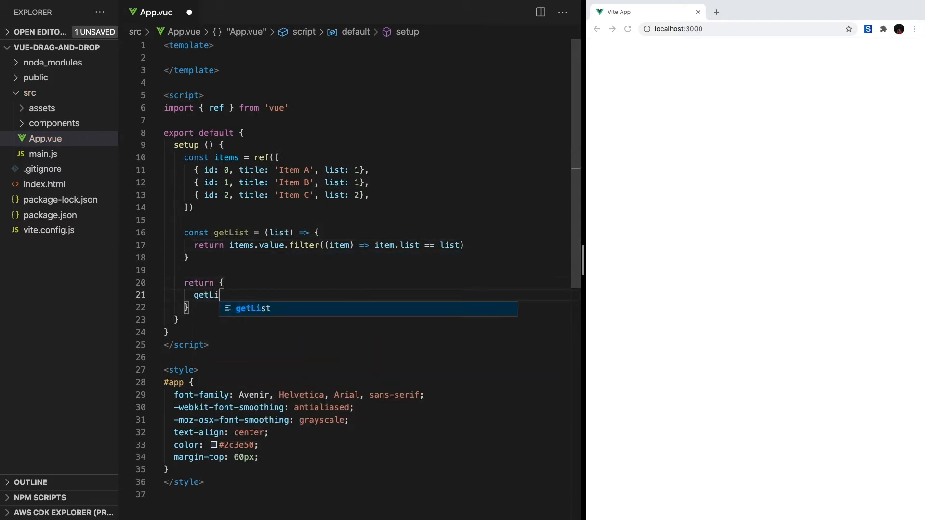
text(st,)
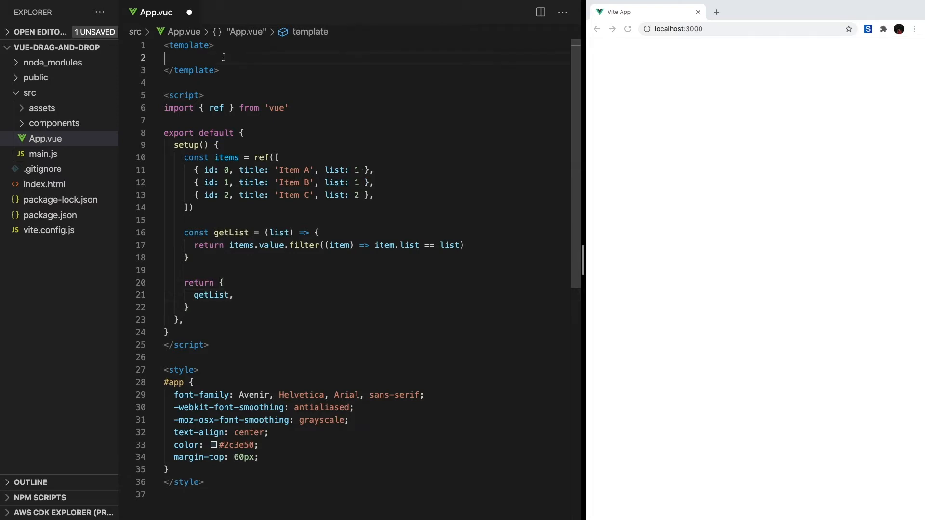
Step: Add a drop-zone div whose drag-el child loops over getList(1), keyed by item.id, showing {{ item.title }}
text(<div class=)
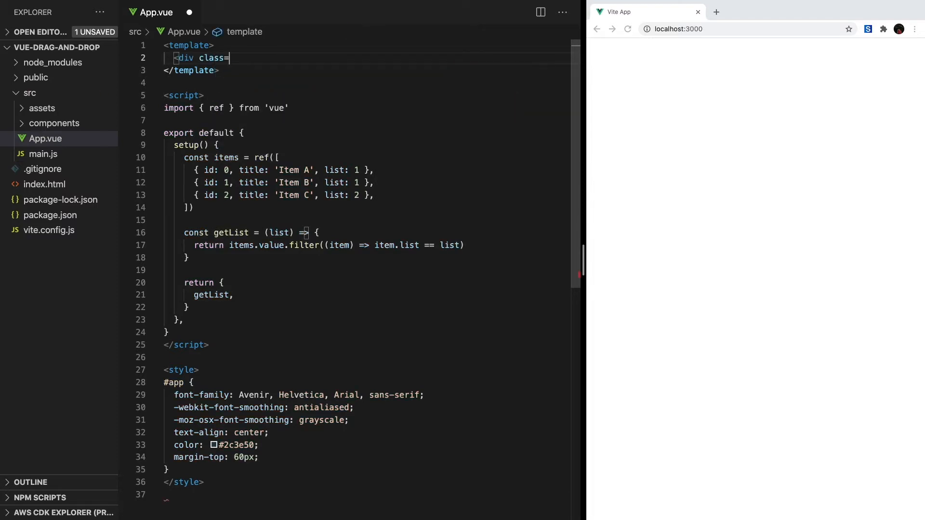
text("drop-zone">)
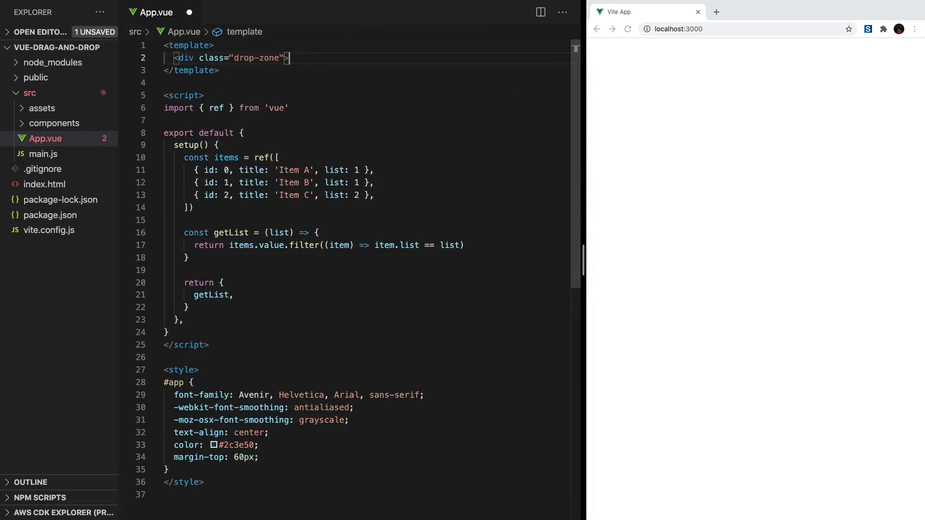
text(>)
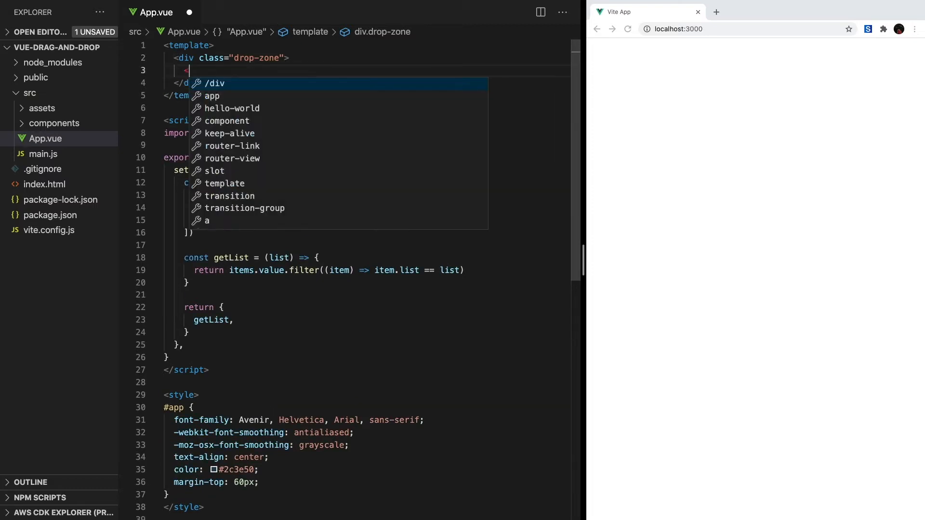
text(div v-for="item)
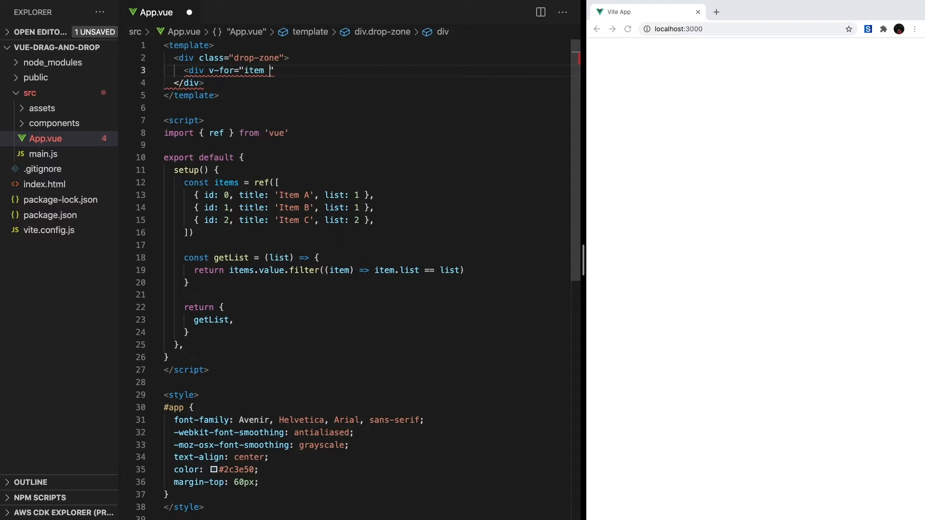
text(in)
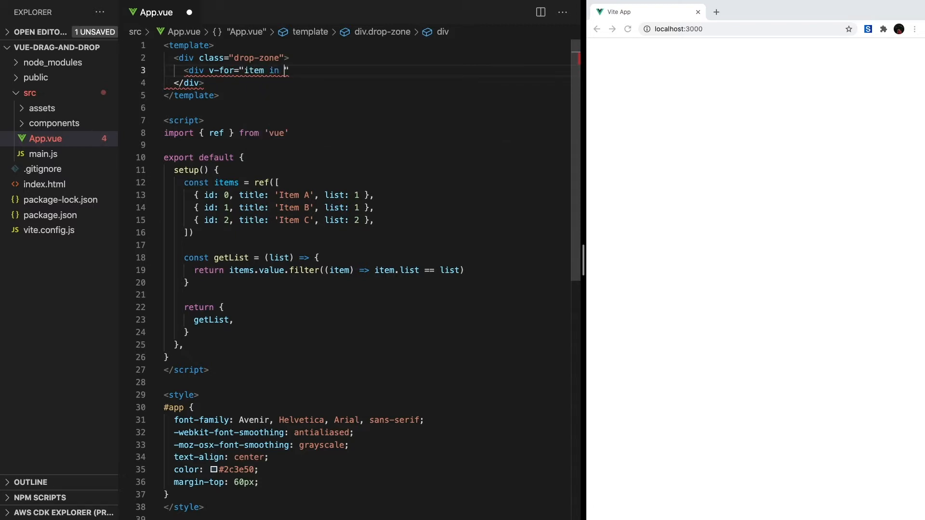
text(getList(1))
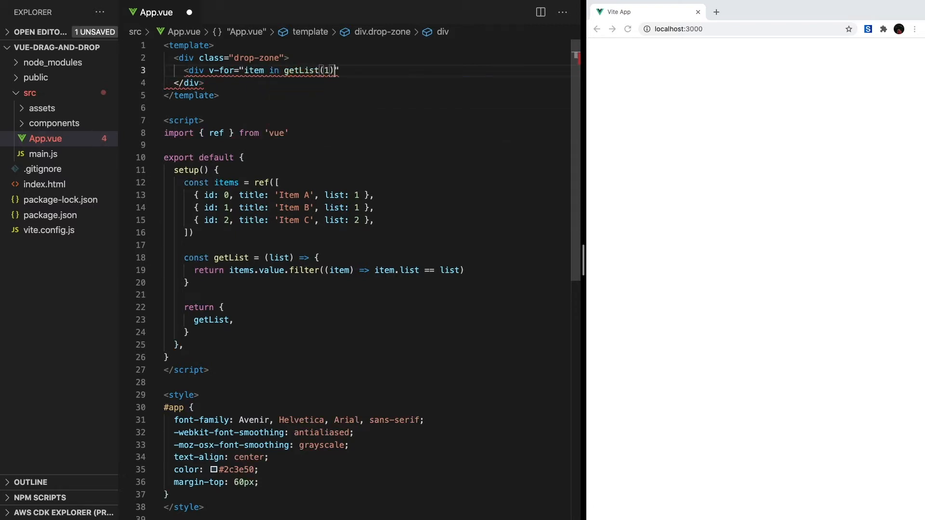
text(:key="")
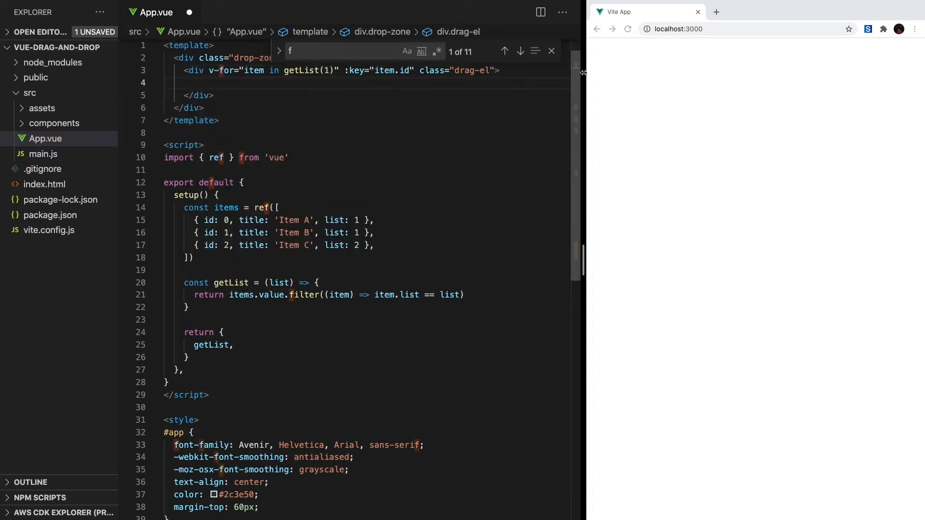
text({{ item.title)
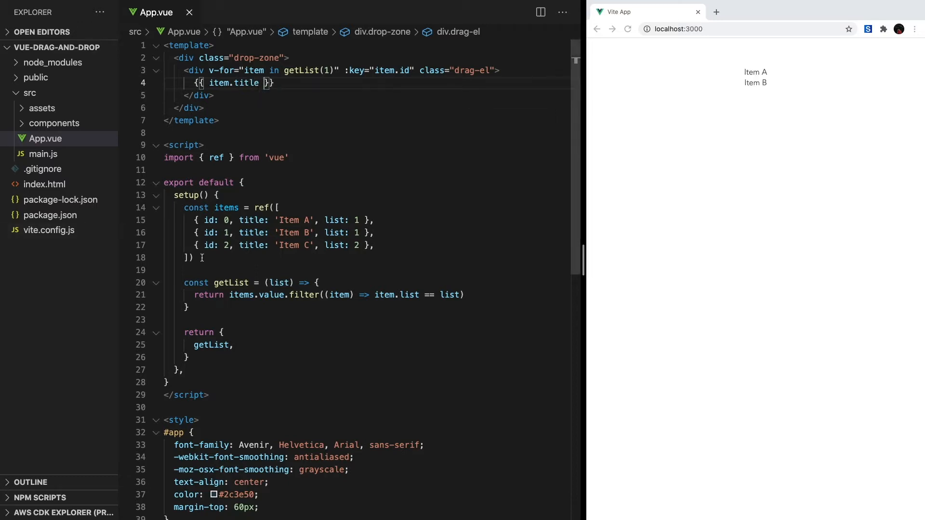
click(203, 108)
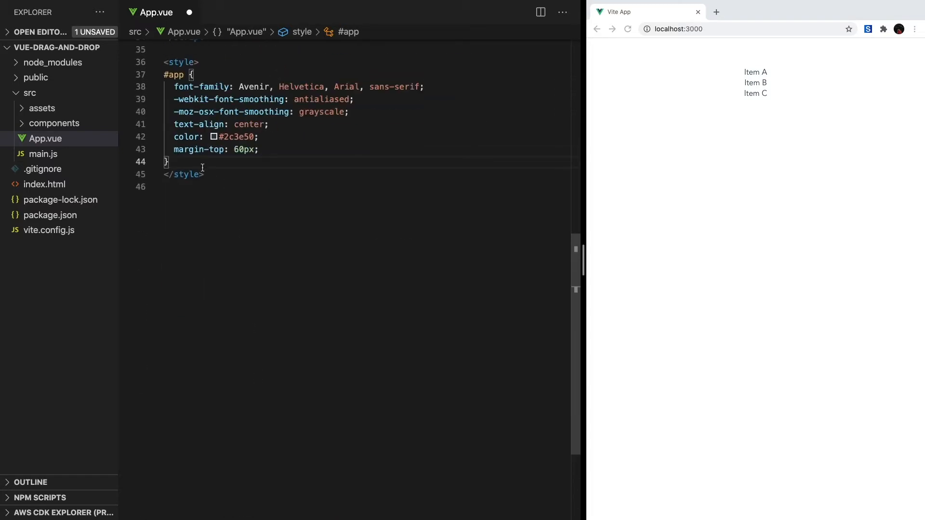
Step: Add the .drop-zone rule with 50% width, 50px auto margin and a min-height, plus item rules
text(.drop-zone)
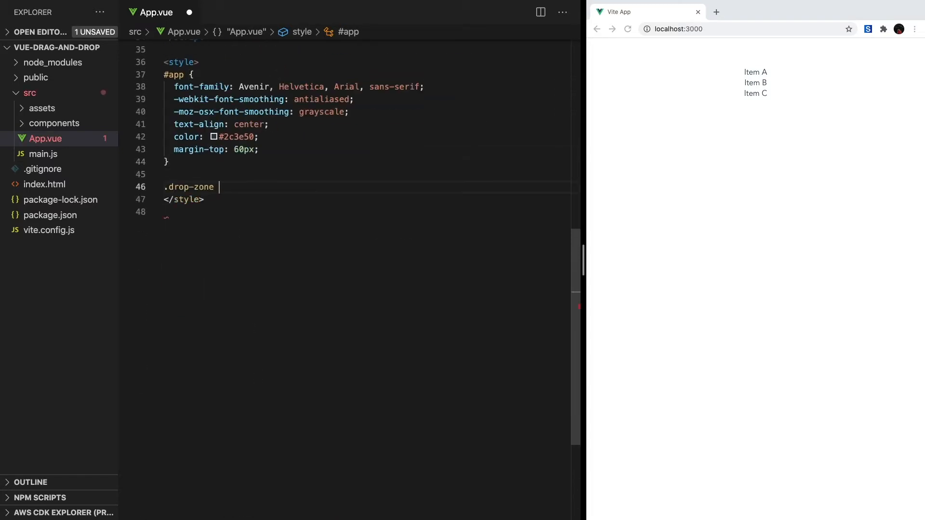
text({ width: 50%;)
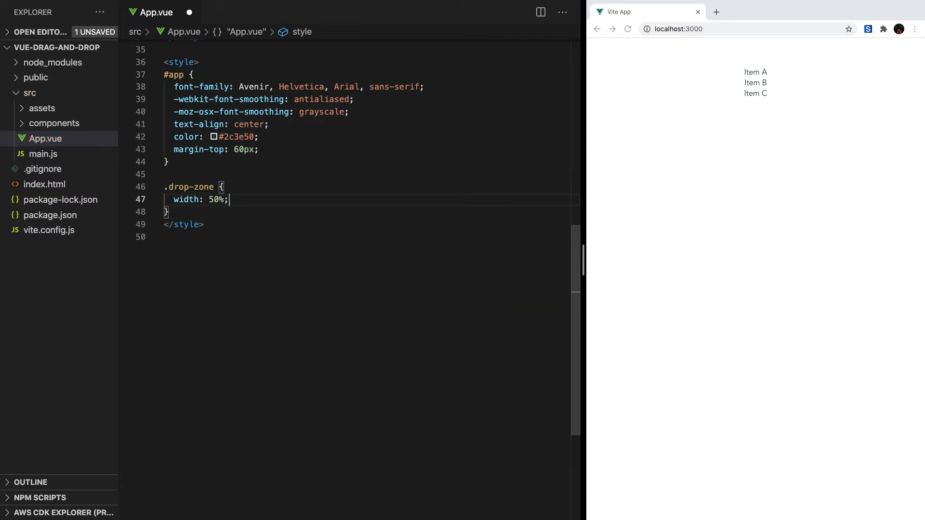
text(margin: 50px auto;)
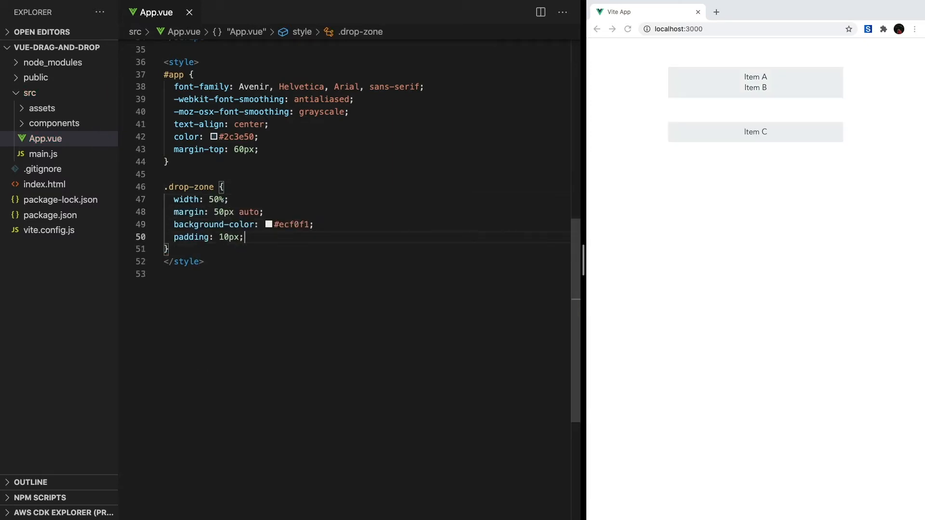
text(min-height: 10)
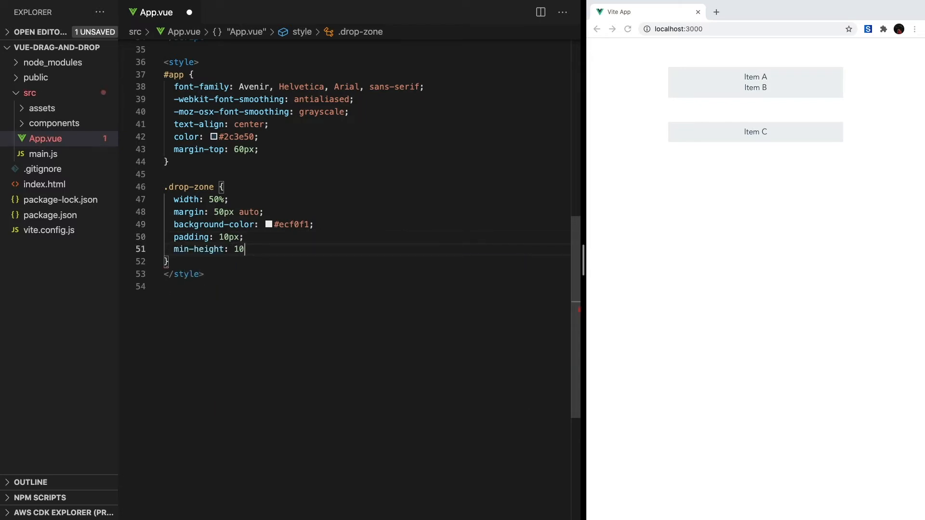
text(px;)
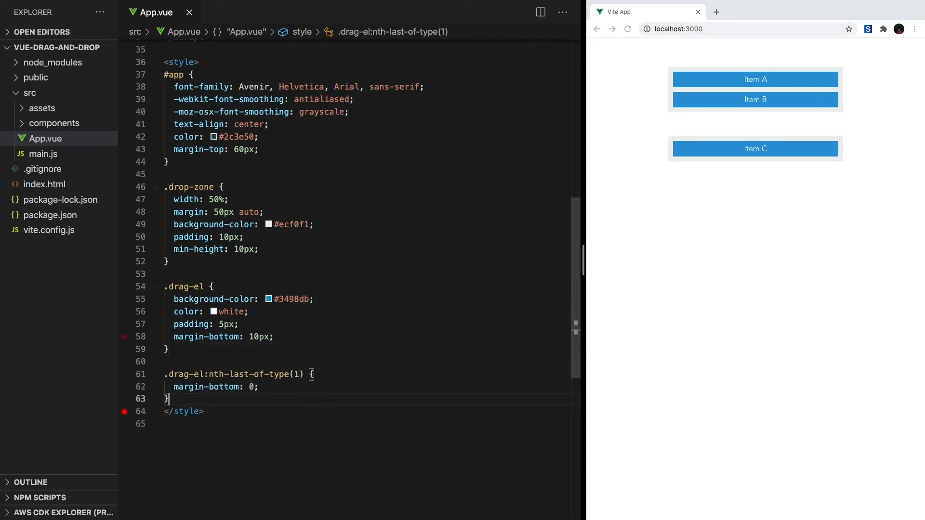
scroll(up, 3)
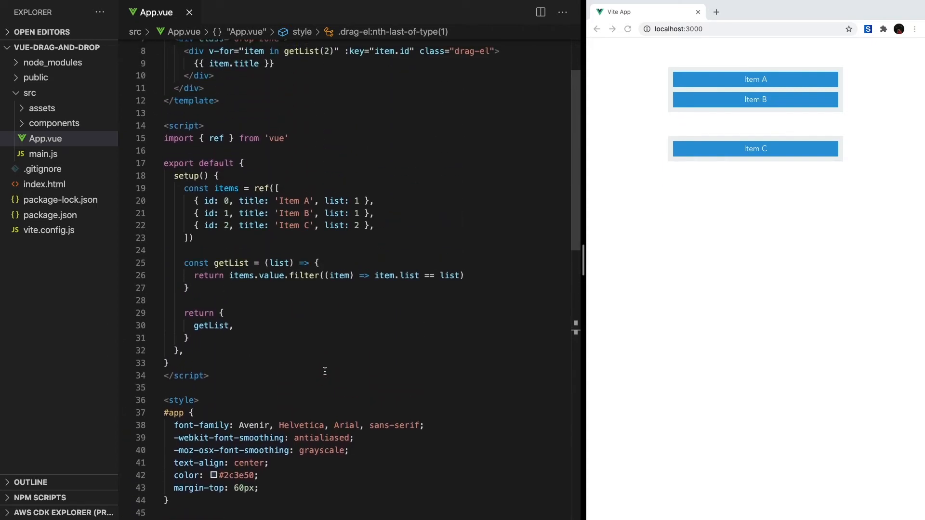
scroll(up, 3)
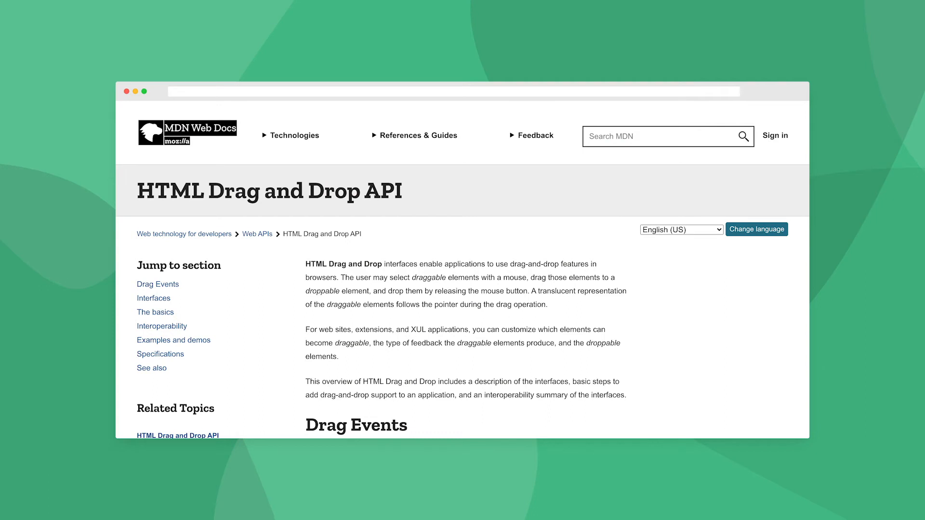
Step: Scroll through the MDN HTML Drag and Drop API introduction
scroll(down, 3)
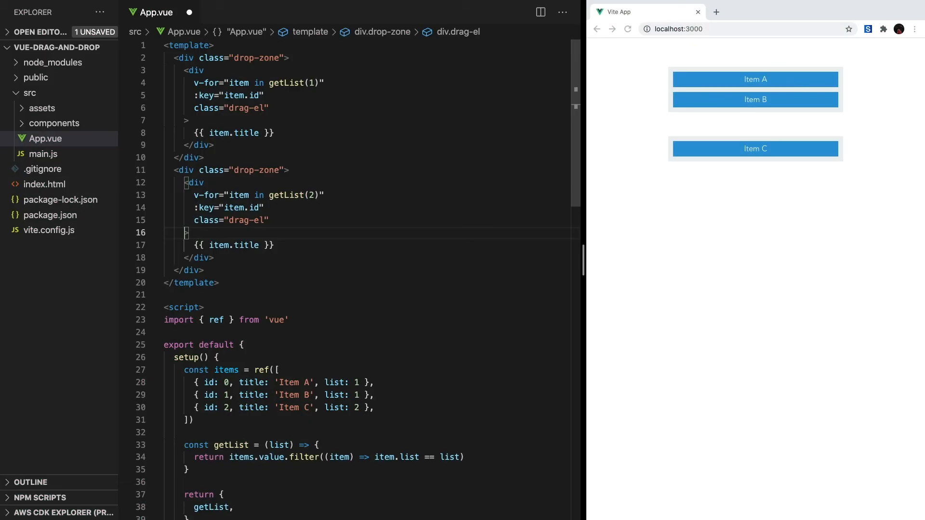
Step: Add draggable="true" to both item divs, with their attributes on separate lines
text(draggable="true)
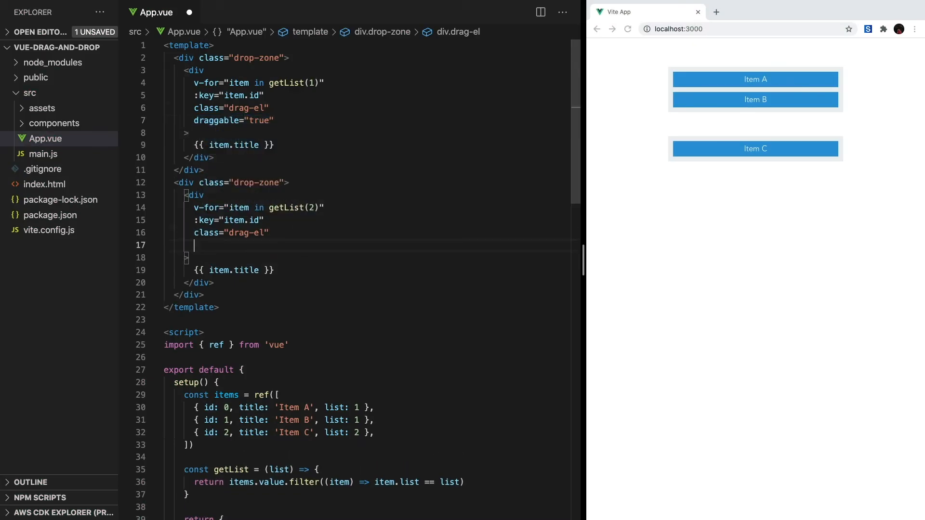
text(draggable="true")
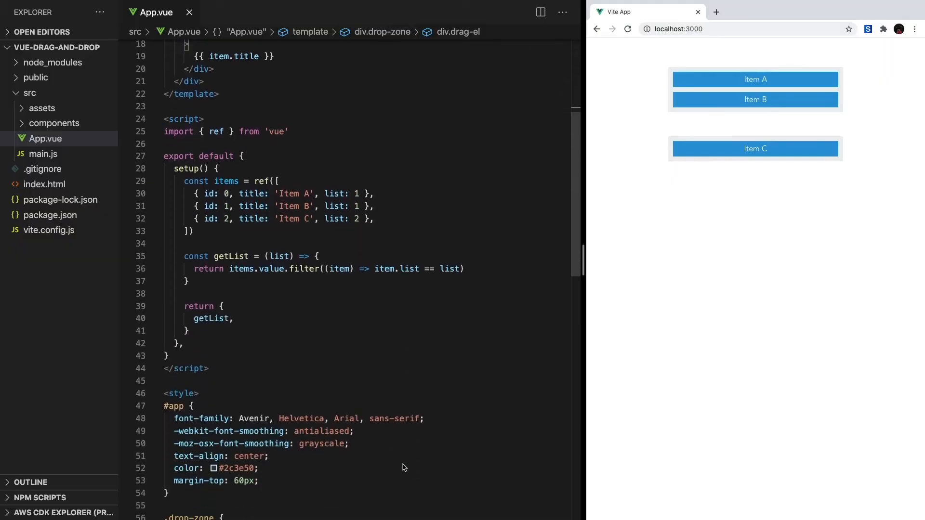
Step: Define startDrag(event, item) that logs the item to the console
text(const s)
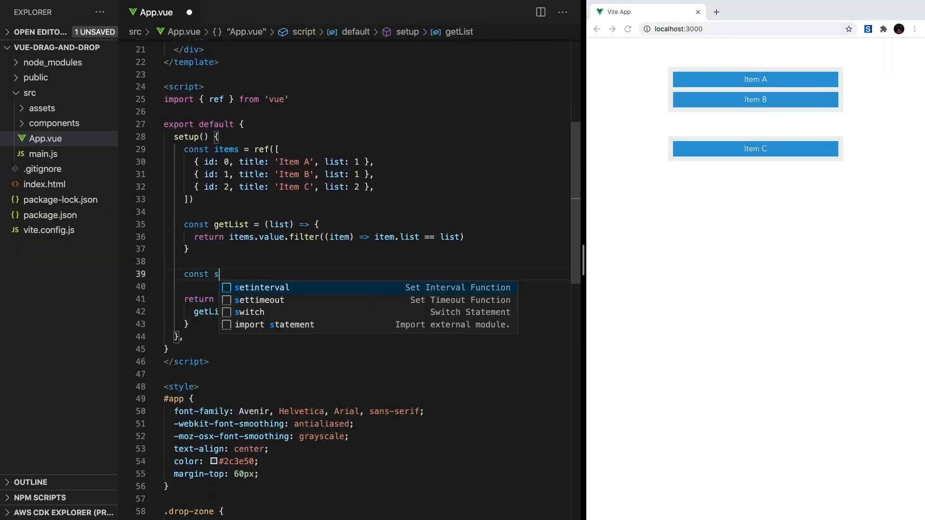
text(tartDrag =)
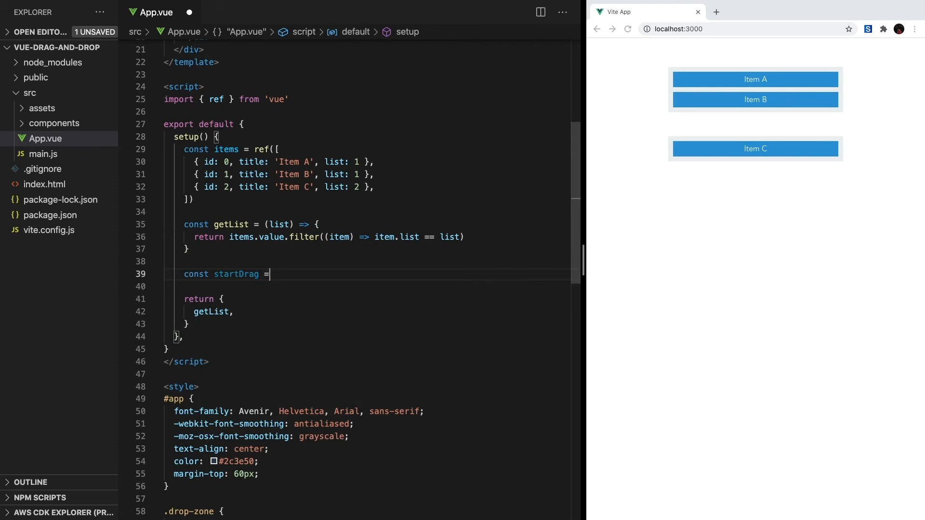
text((event, item) => {)
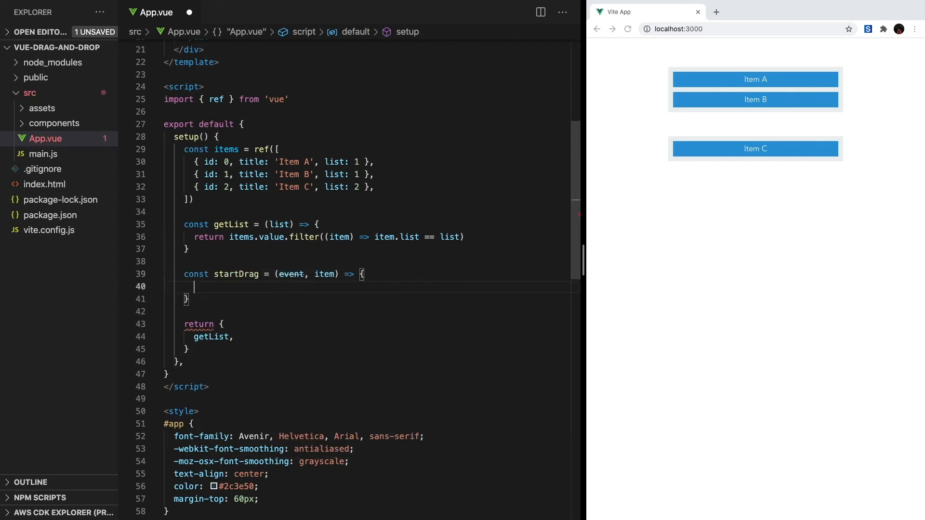
text(startD)
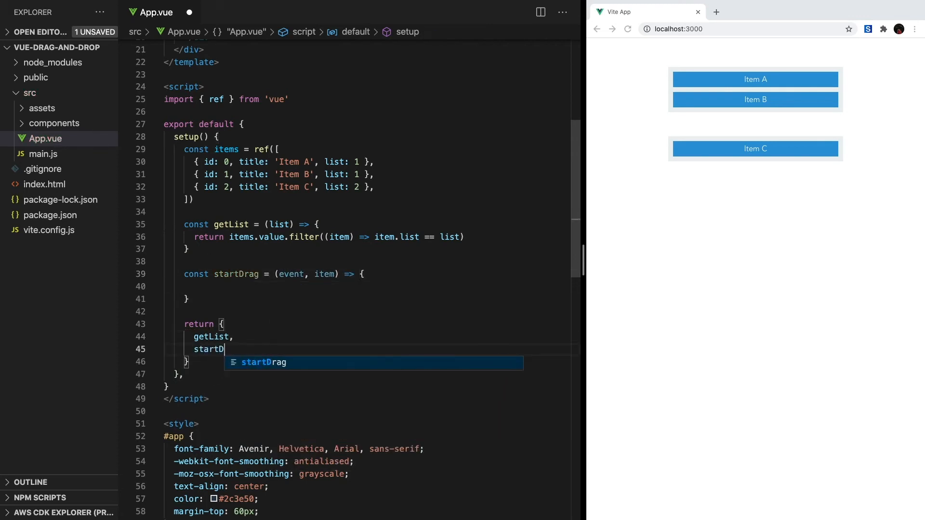
text(console)
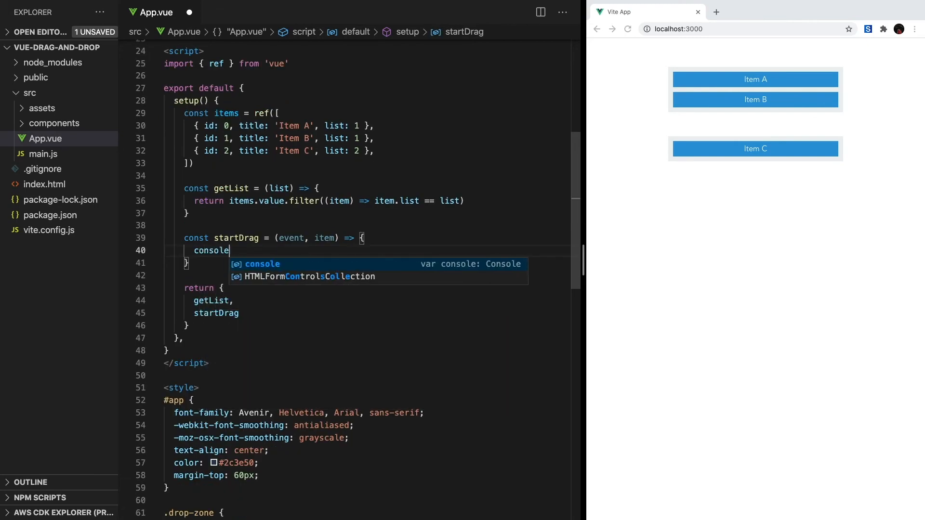
text(.log(item)
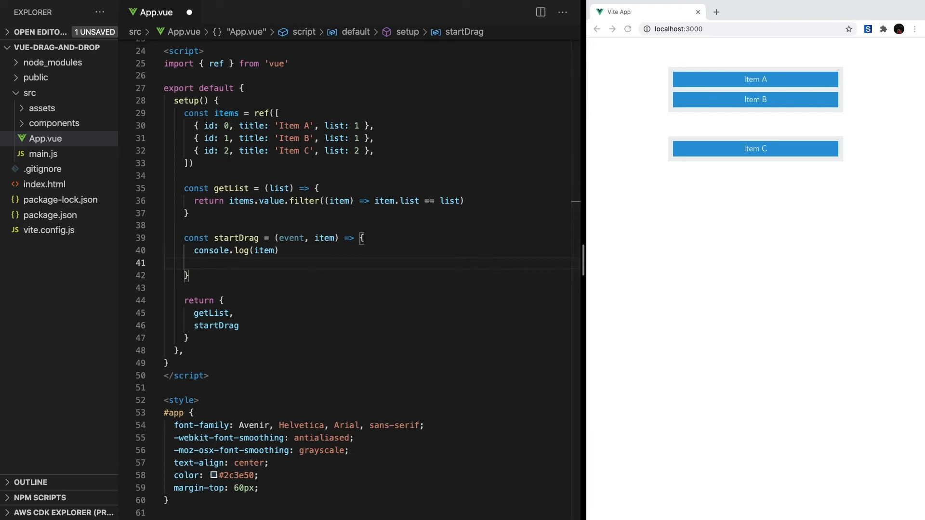
Step: Set dropEffect and effectAllowed to 'move' and store item.id as 'itemID' with setData
text(event.dataTransfer.dropEffect = ')
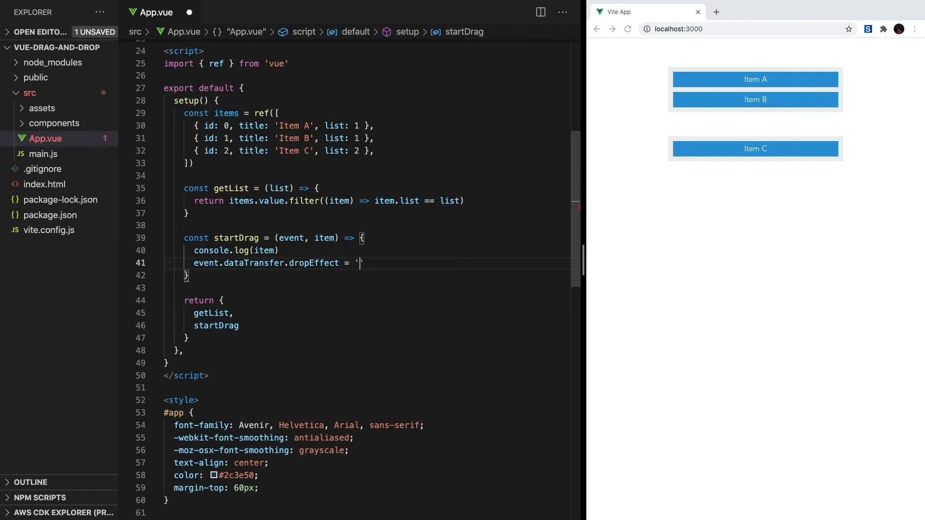
text(move')
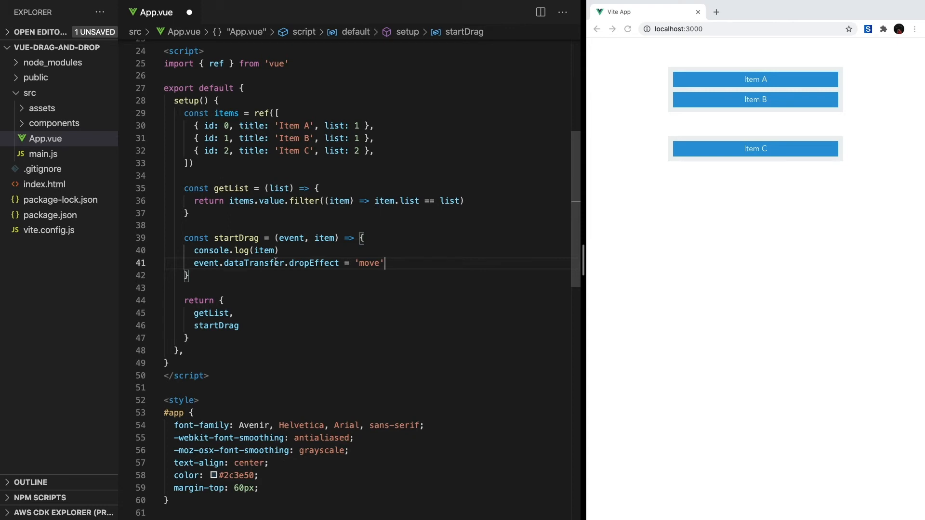
text(event.dataTransfer.)
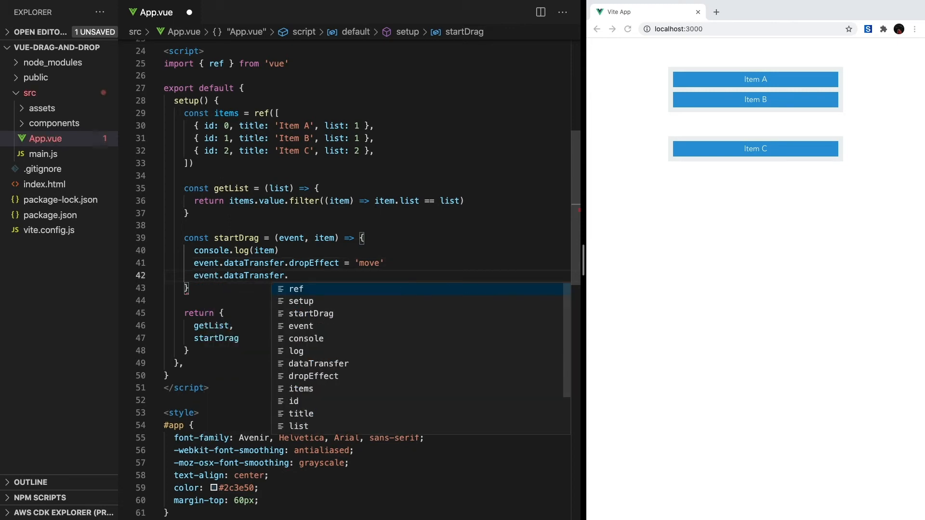
text(effectAllowed = ')
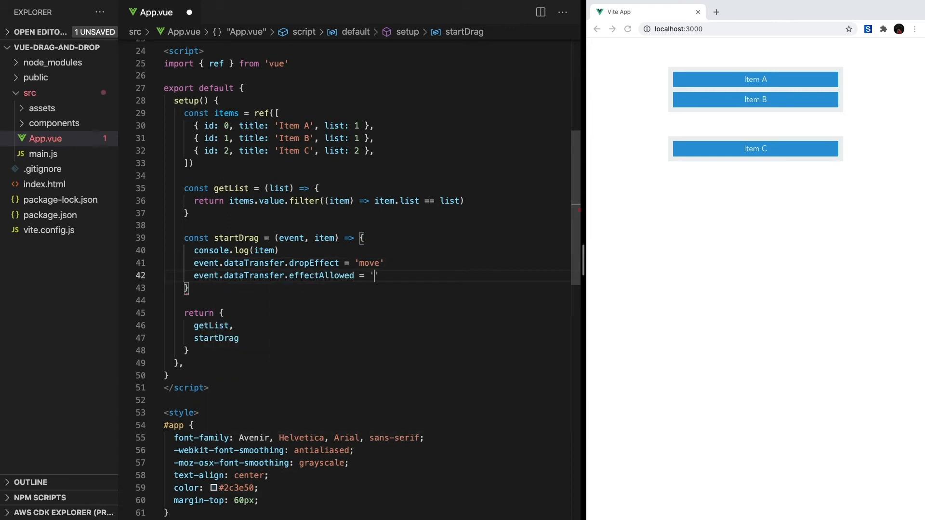
text(move)
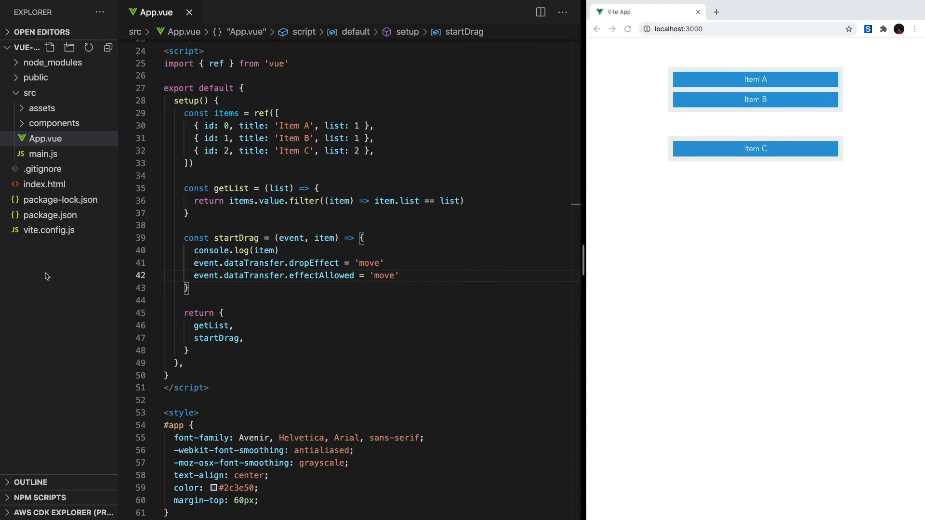
text(event.dataTransfer.setData('')
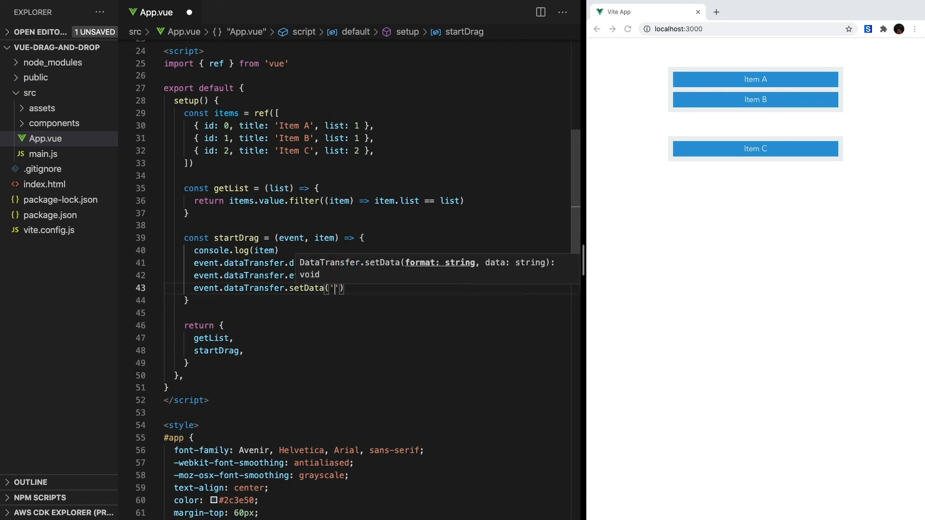
text('itemID',)
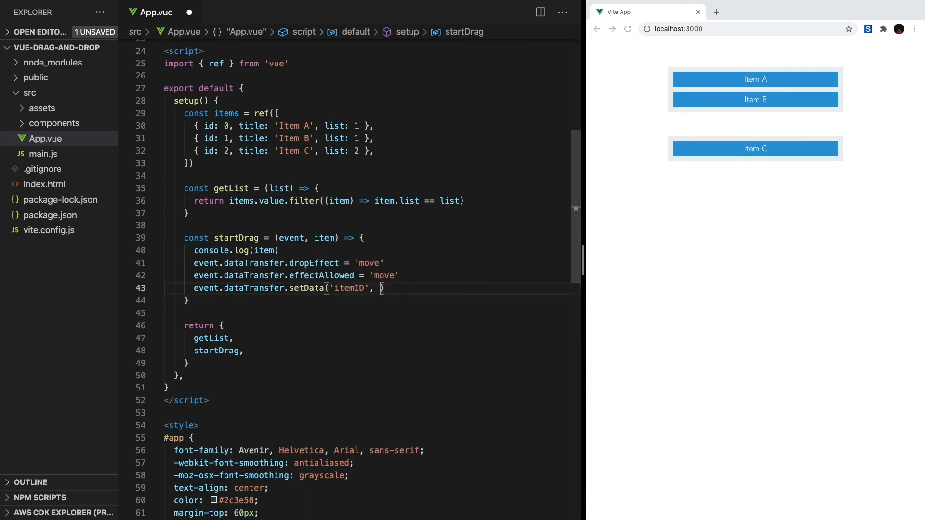
text(item.id)
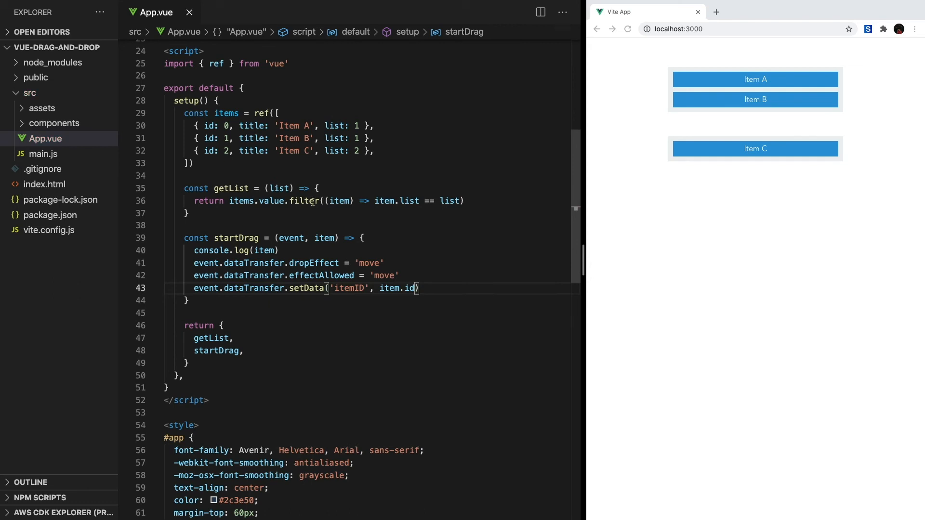
scroll(up, 3)
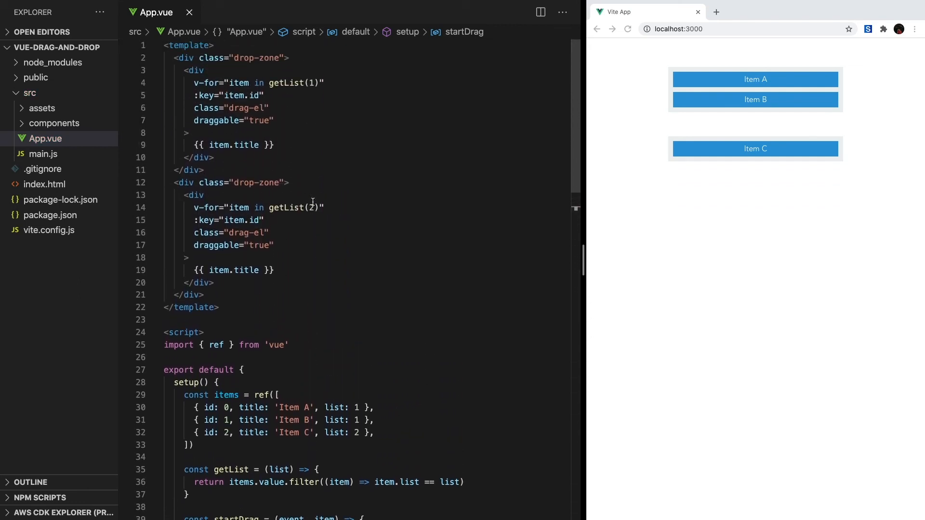
click(286, 244)
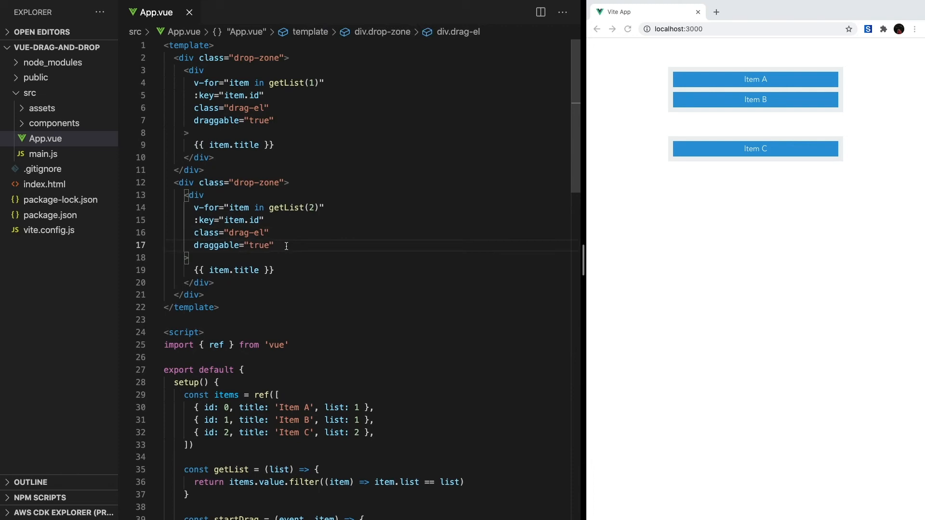
text(@dragstart=")
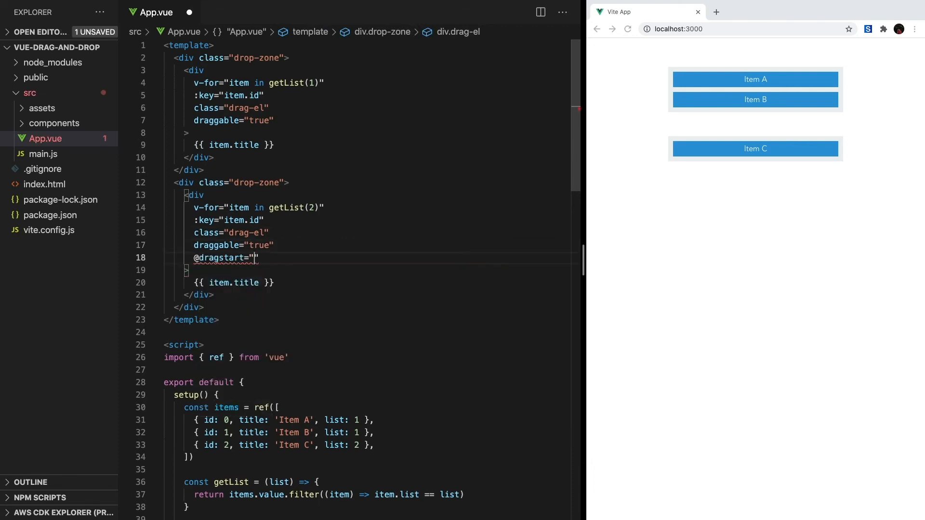
text(startDrag($event, item)
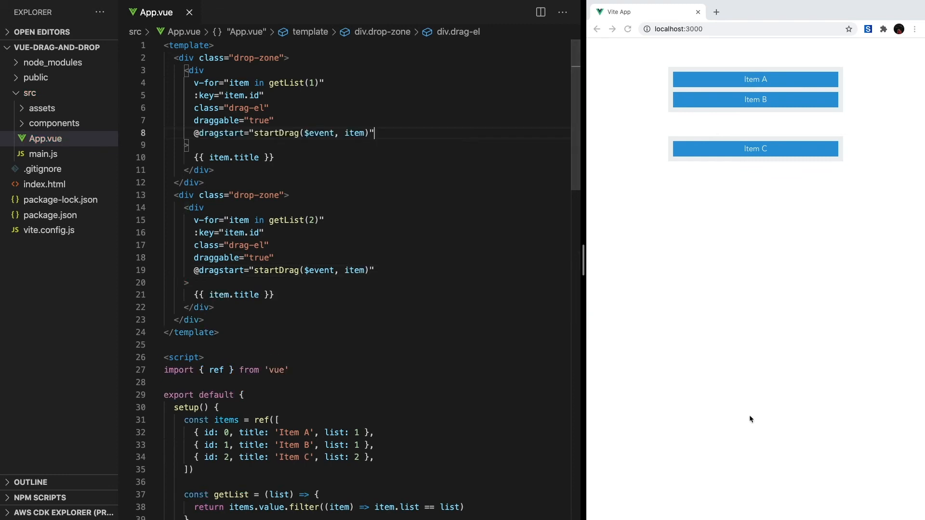
Step: Open the browser DevTools Console showing the logged Item C, Item B and Item A
key(F12)
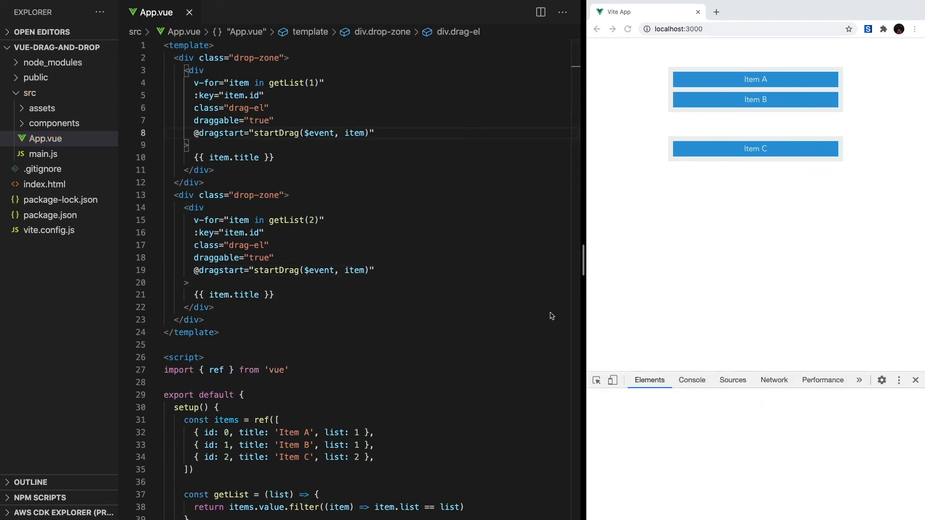
click(691, 379)
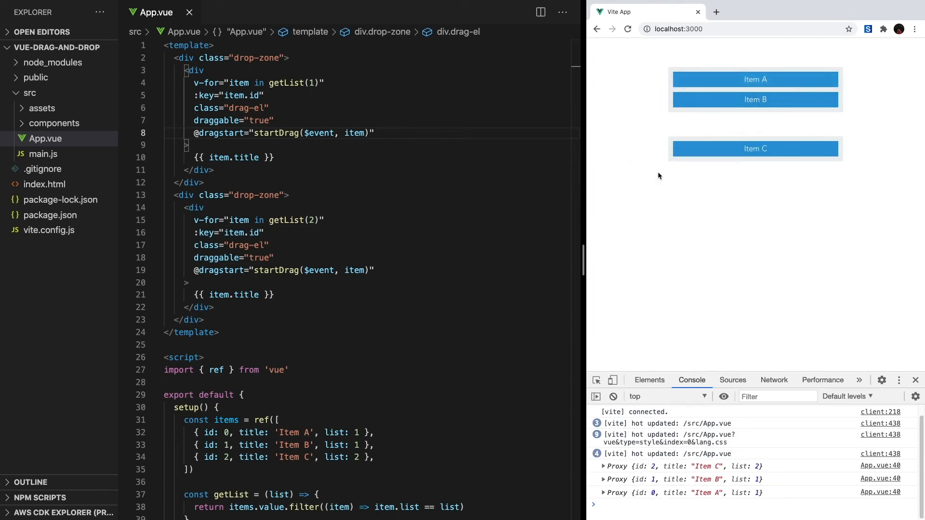
Step: Declare const onDrop = (event, list) below startDrag and add onDrop to setup's return
scroll(down, 3)
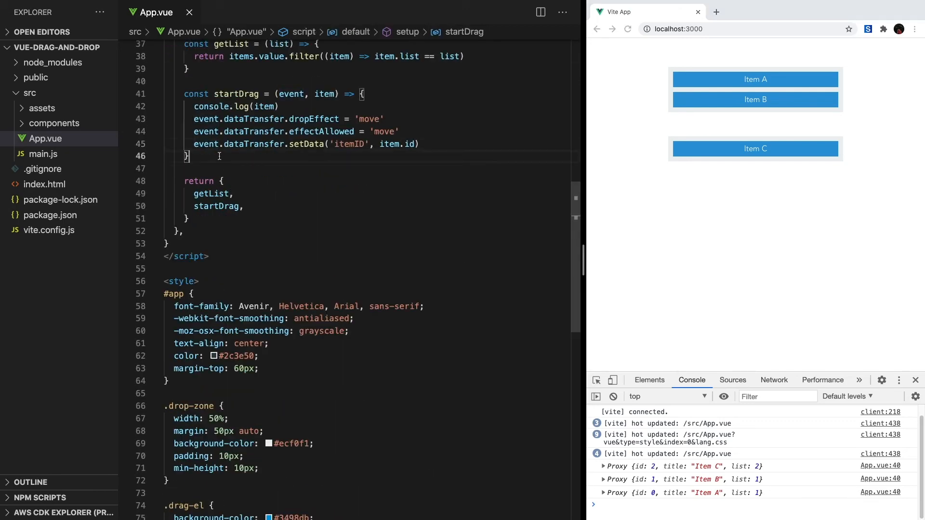
text(const onDrop = (event, ))
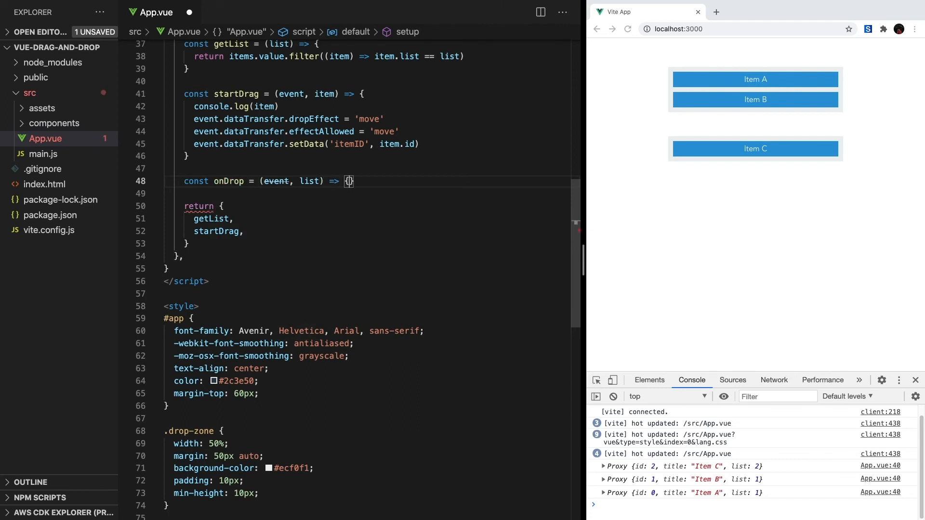
text(onDrop,)
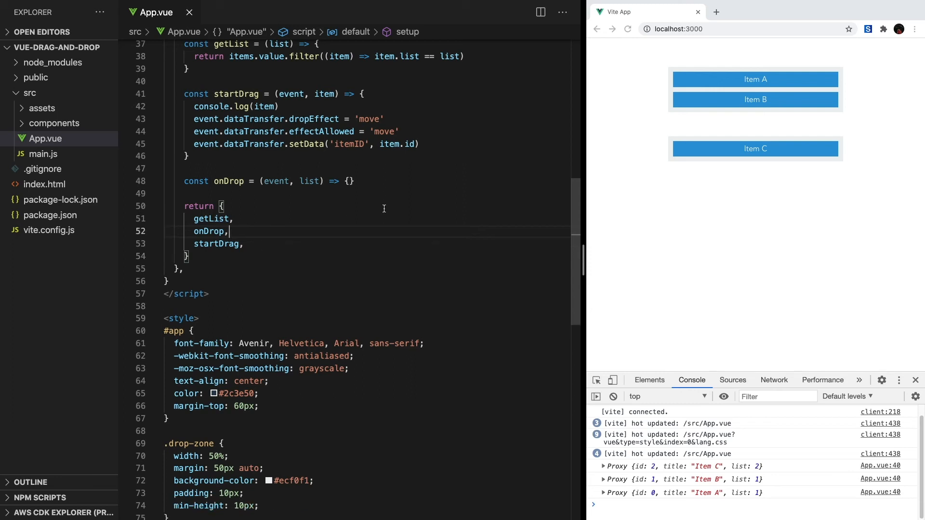
Step: In onDrop, read itemID from the drag data and find the item whose id matches
text(const itemID)
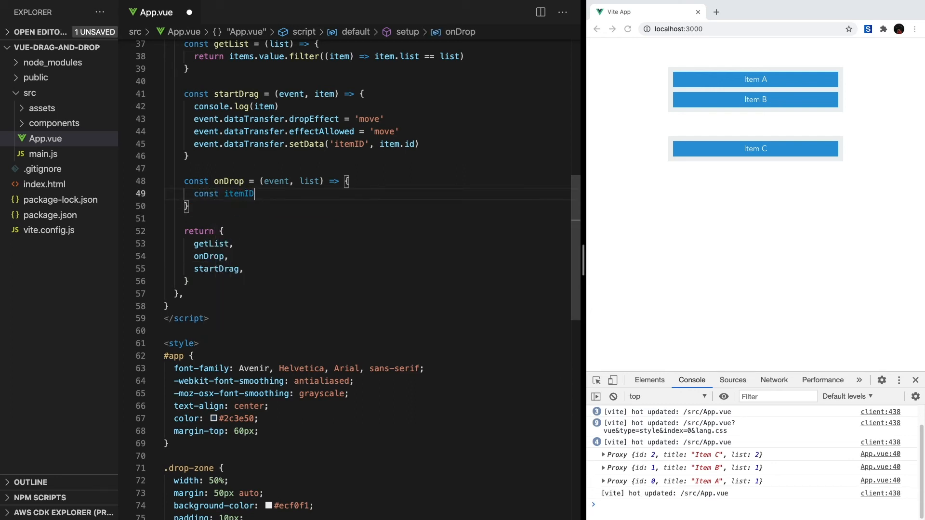
text(= event.dataTransfer.getData)
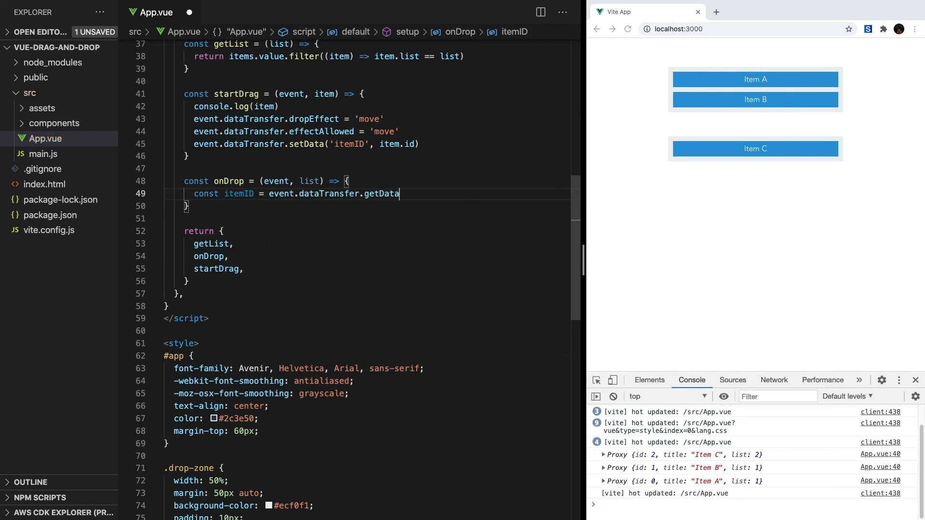
text(('itemID'))
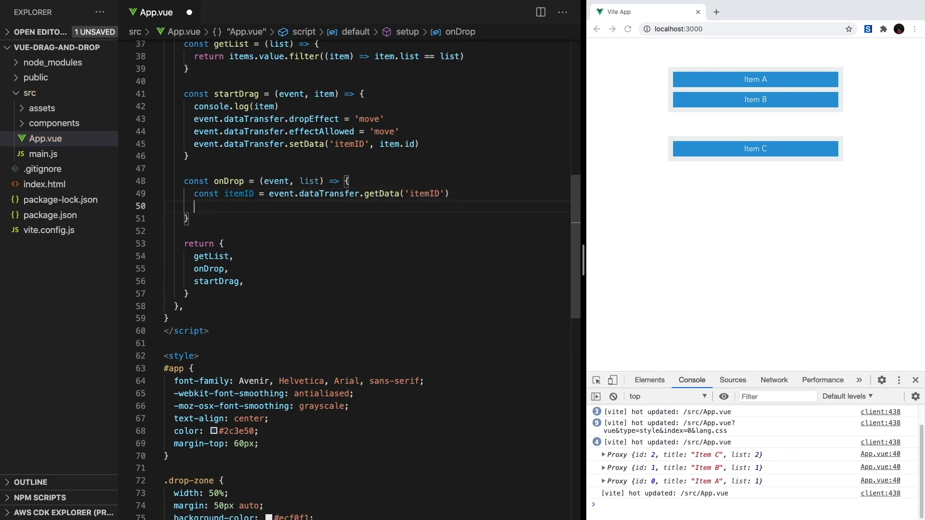
text(const it)
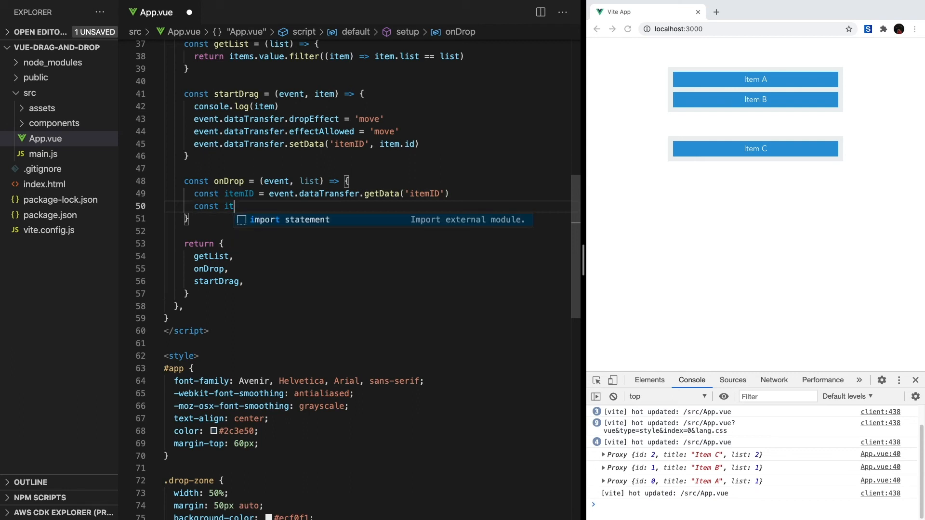
text(em = items.value.find((item))
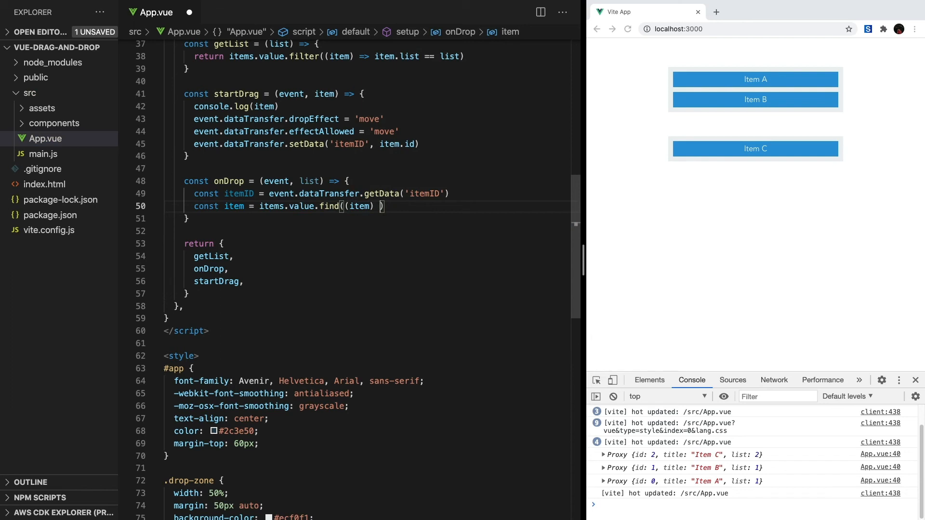
text(=> item.id == itemID)
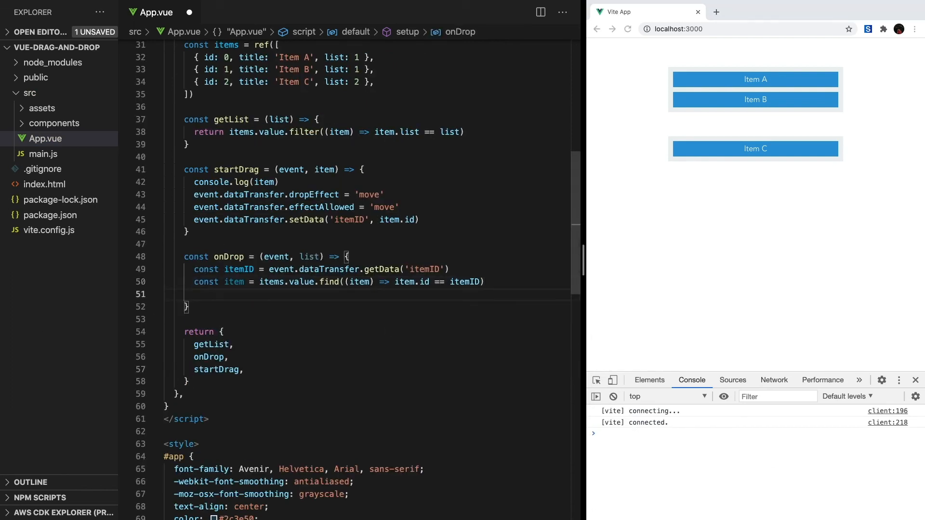
text(item.li)
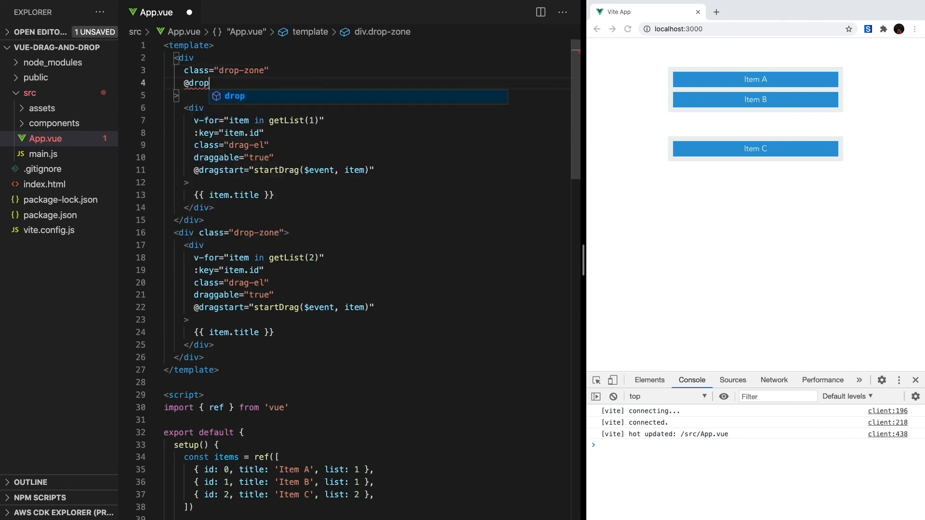
text(="onDrop($event, 1)
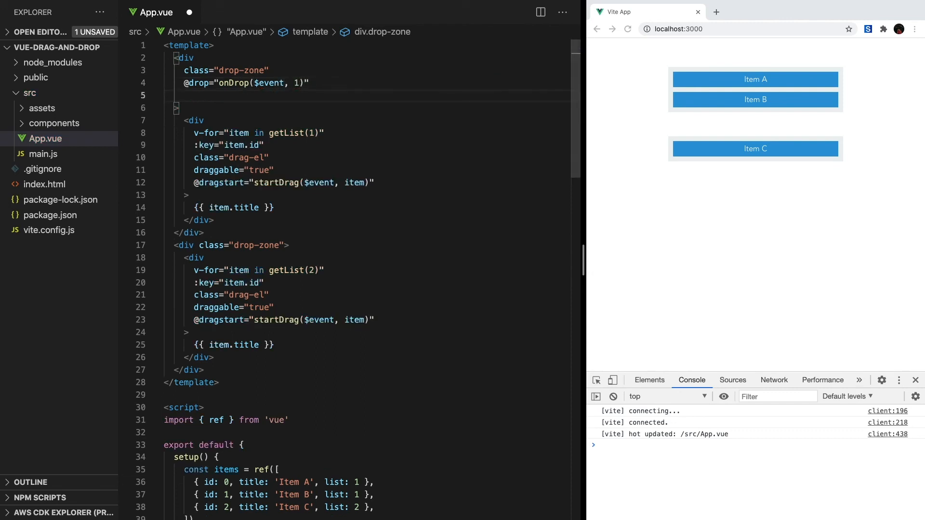
text(@dragenter.prevent)
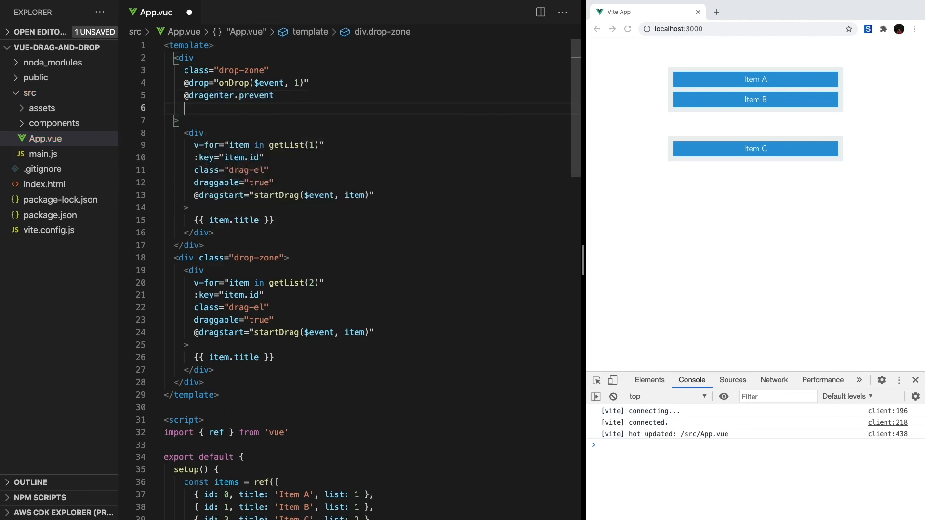
text(@dragover.prevent)
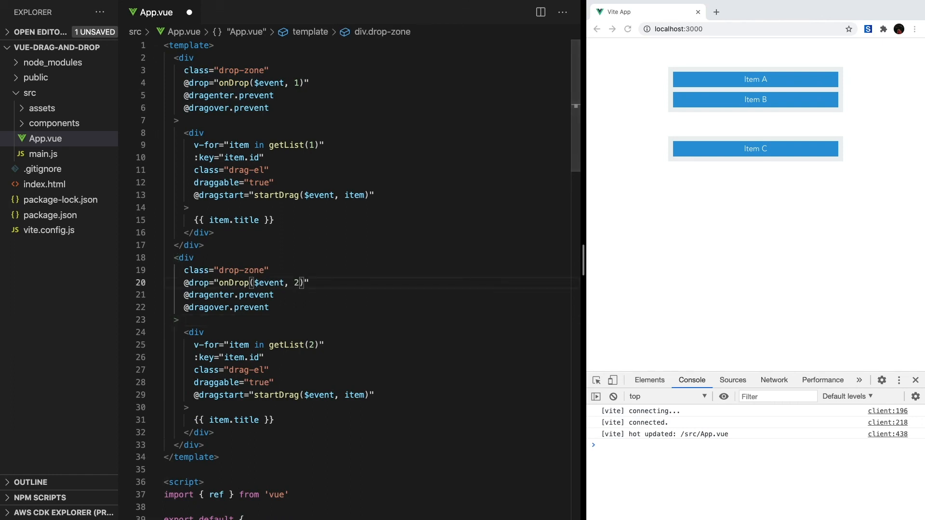
mouse_move(341, 387)
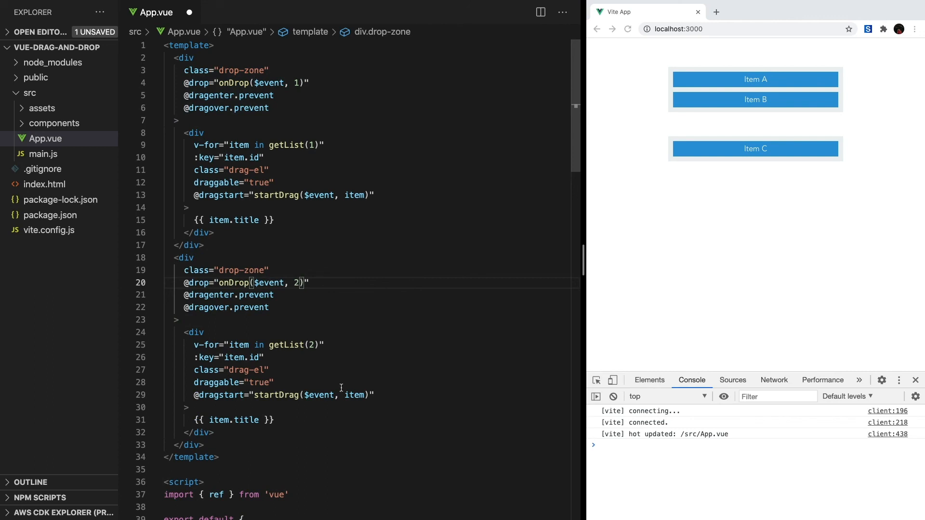
key(ctrl+s)
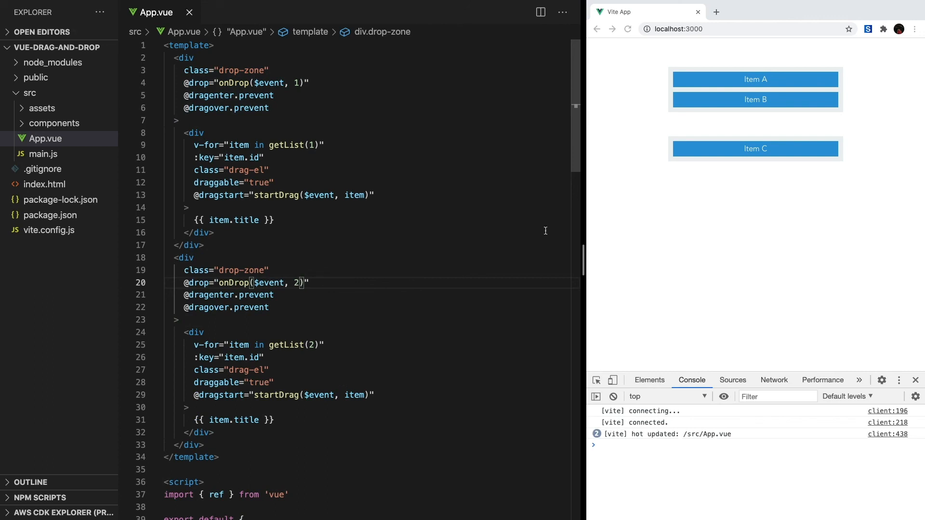
mouse_move(787, 154)
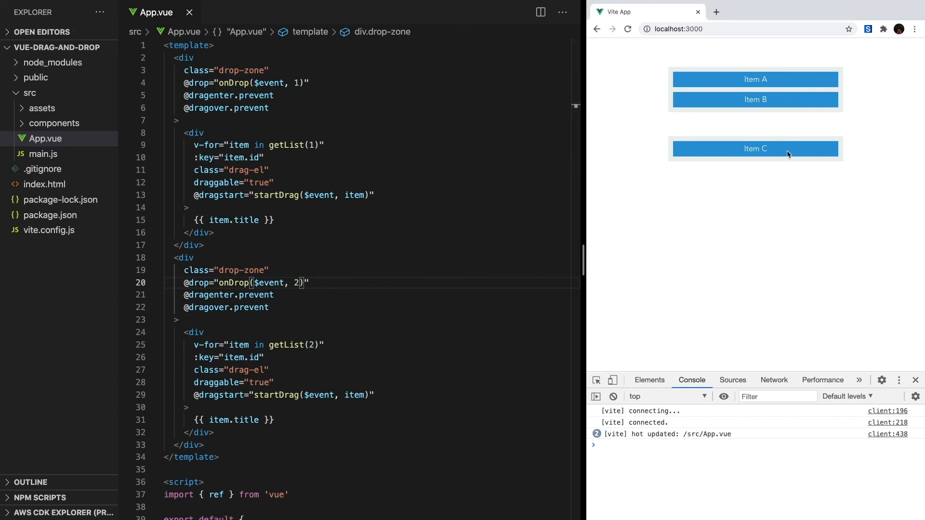